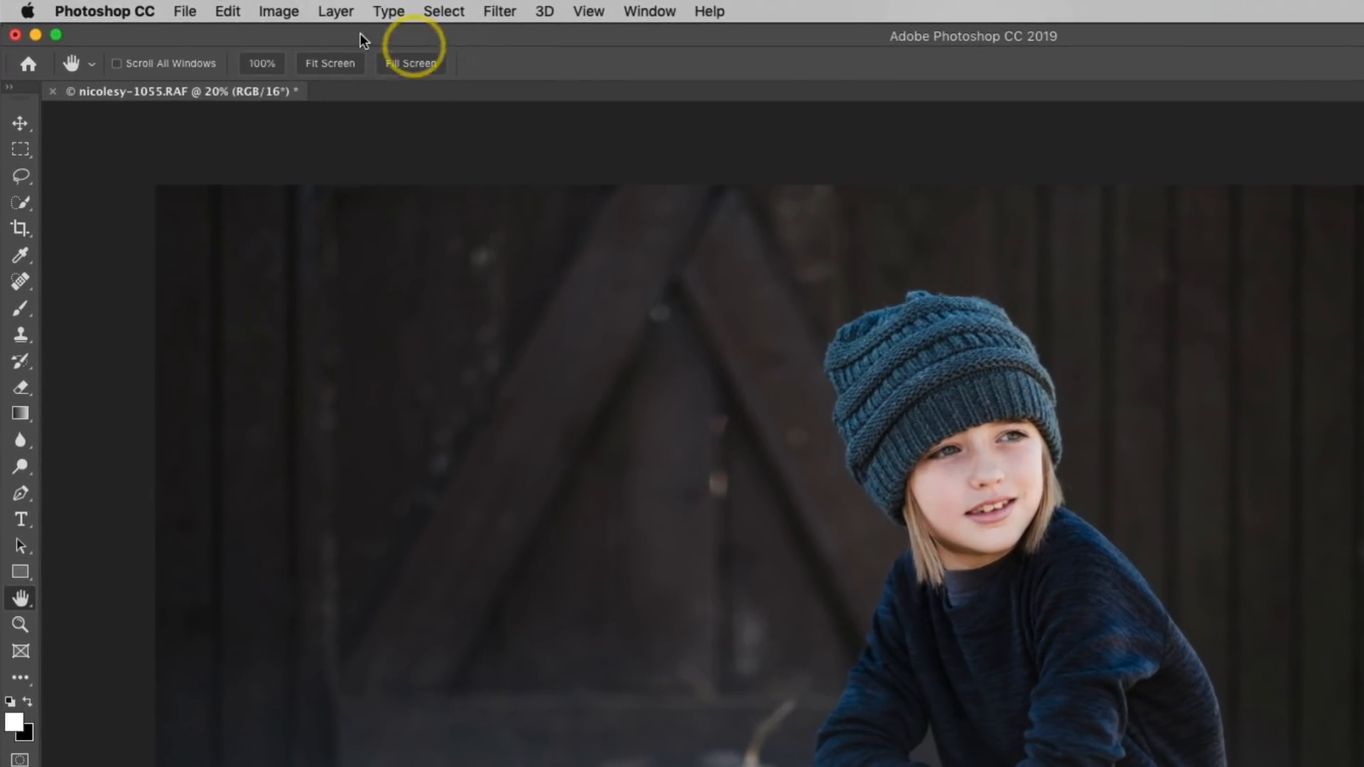
- Browse Image > Adjustments and close the standalone Curves adjustment
left_click(279, 11)
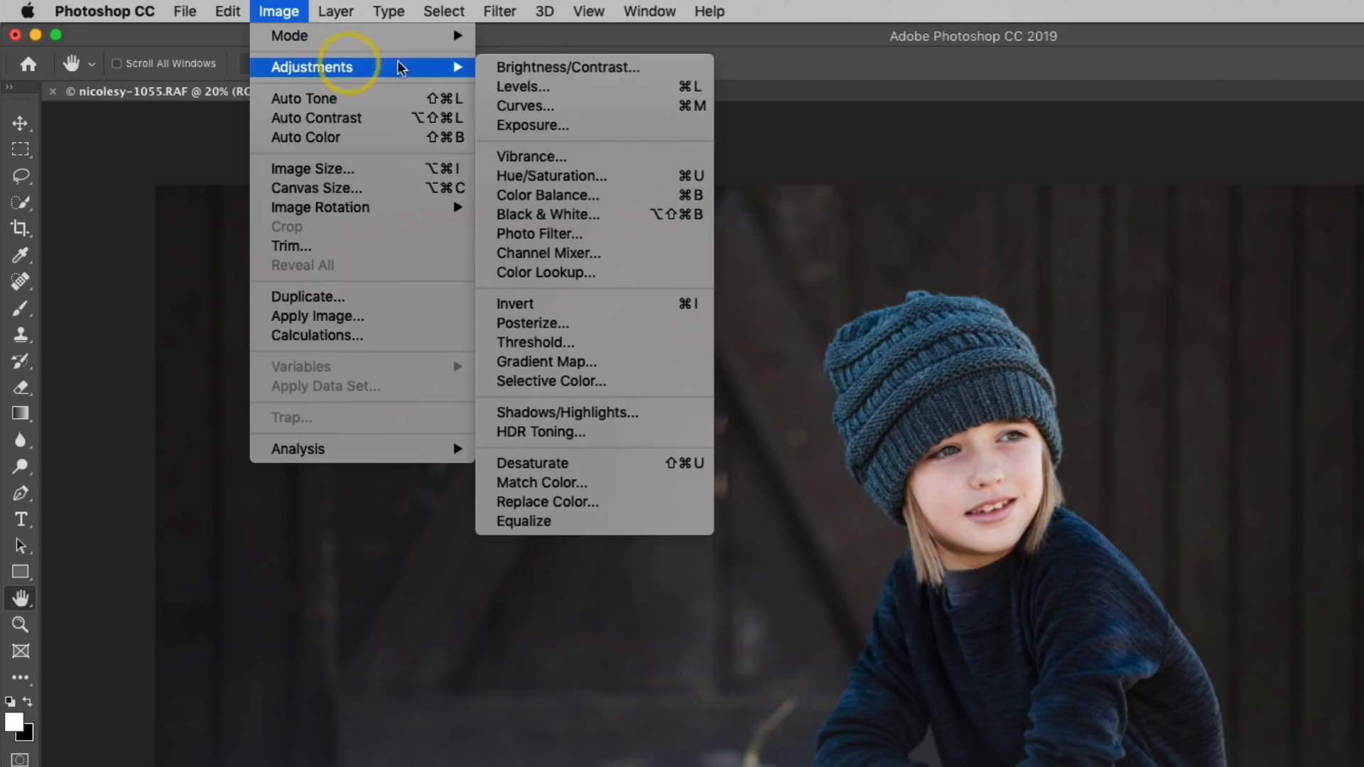
left_click(526, 105)
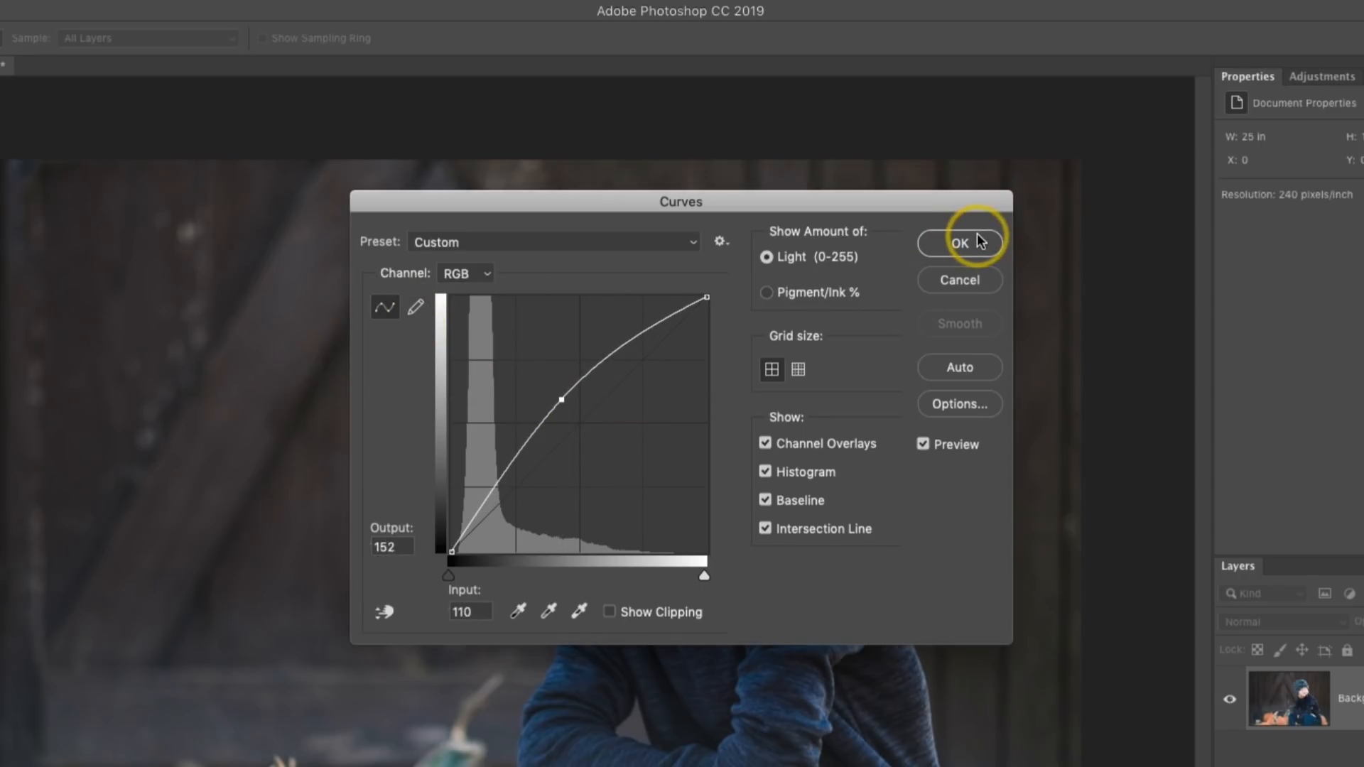
left_click(959, 243)
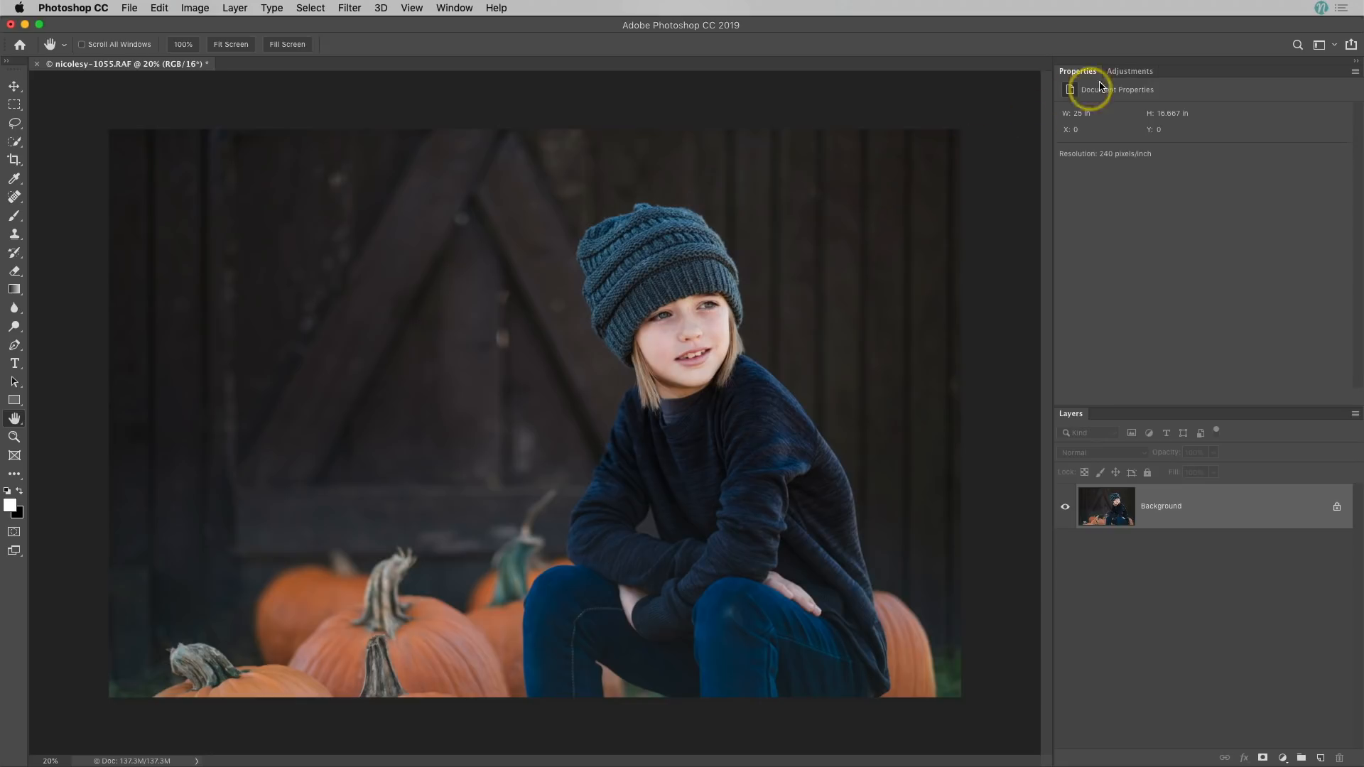
- Show the Properties panel and add a Curves adjustment layer from the Adjustments panel
left_click(1131, 70)
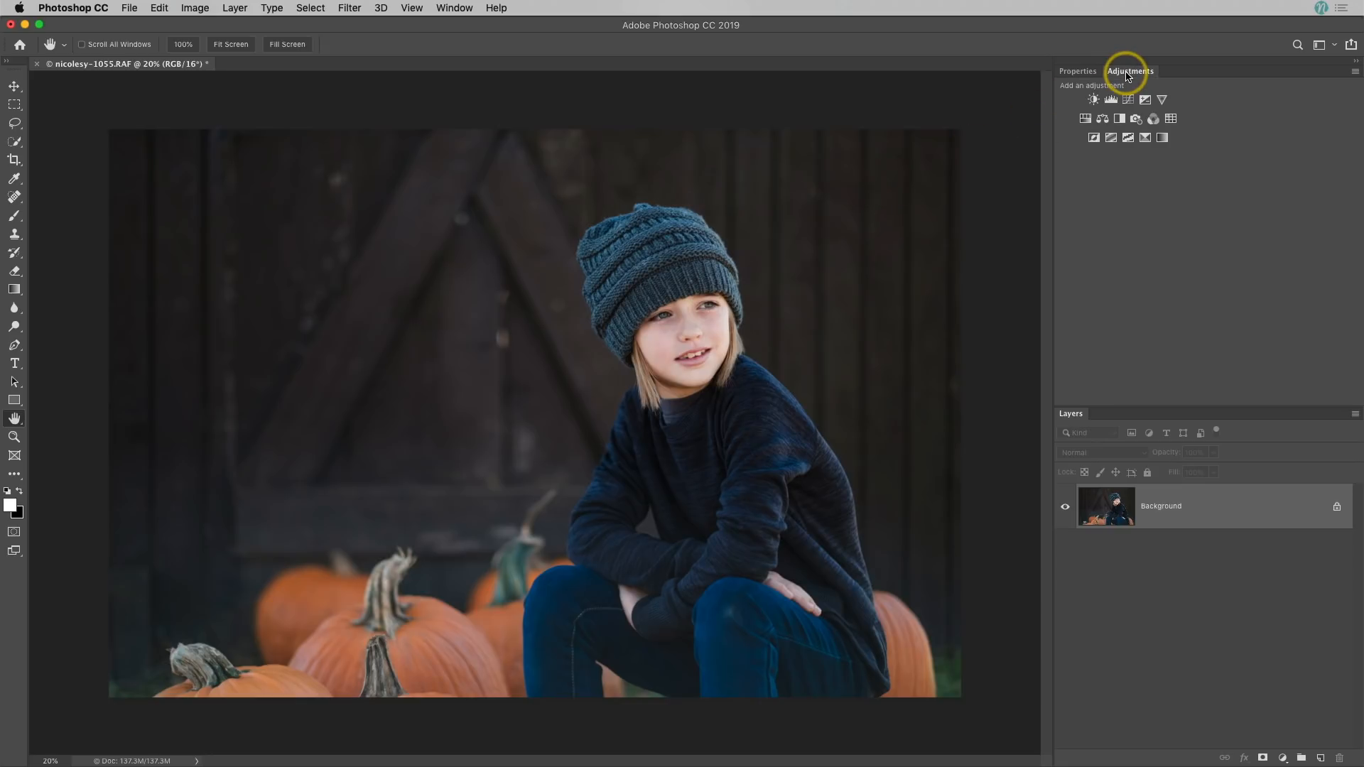
mouse_move(453, 8)
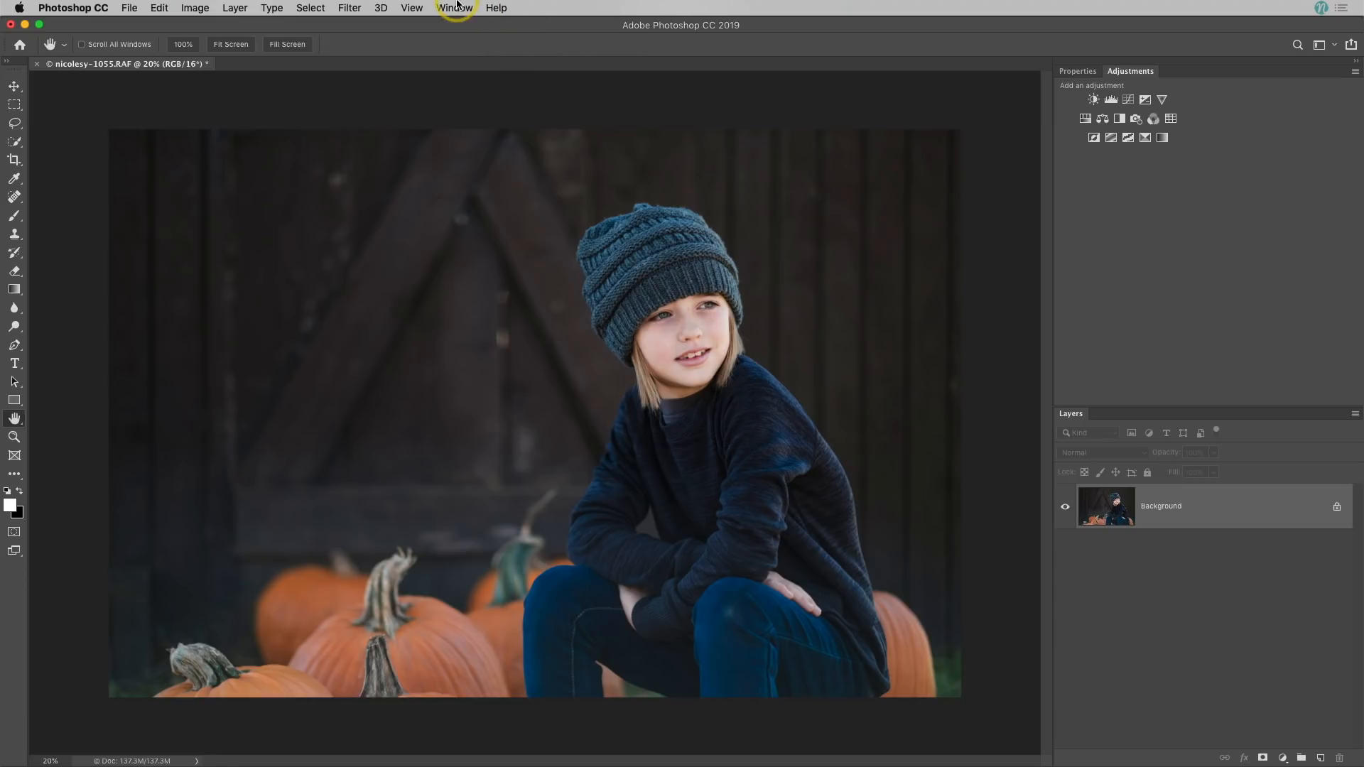
left_click(455, 8)
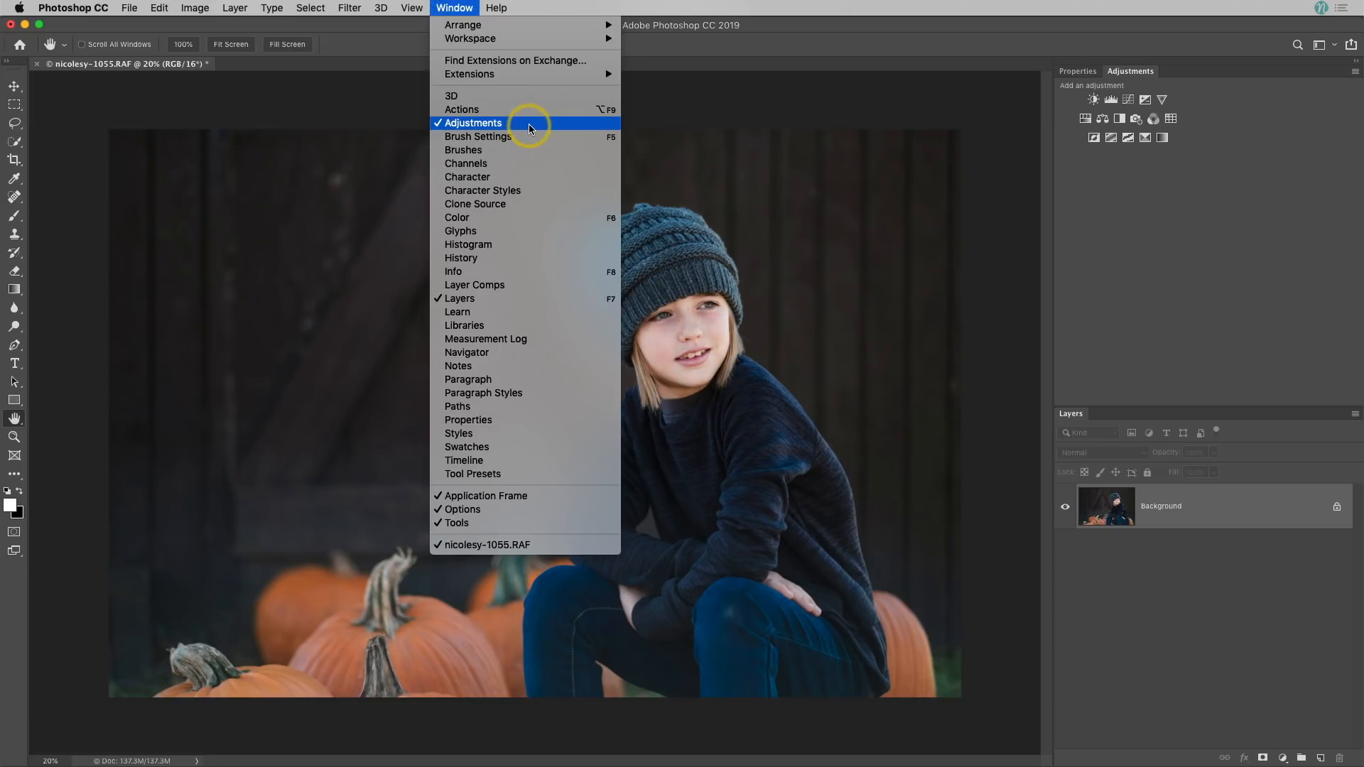
mouse_move(557, 420)
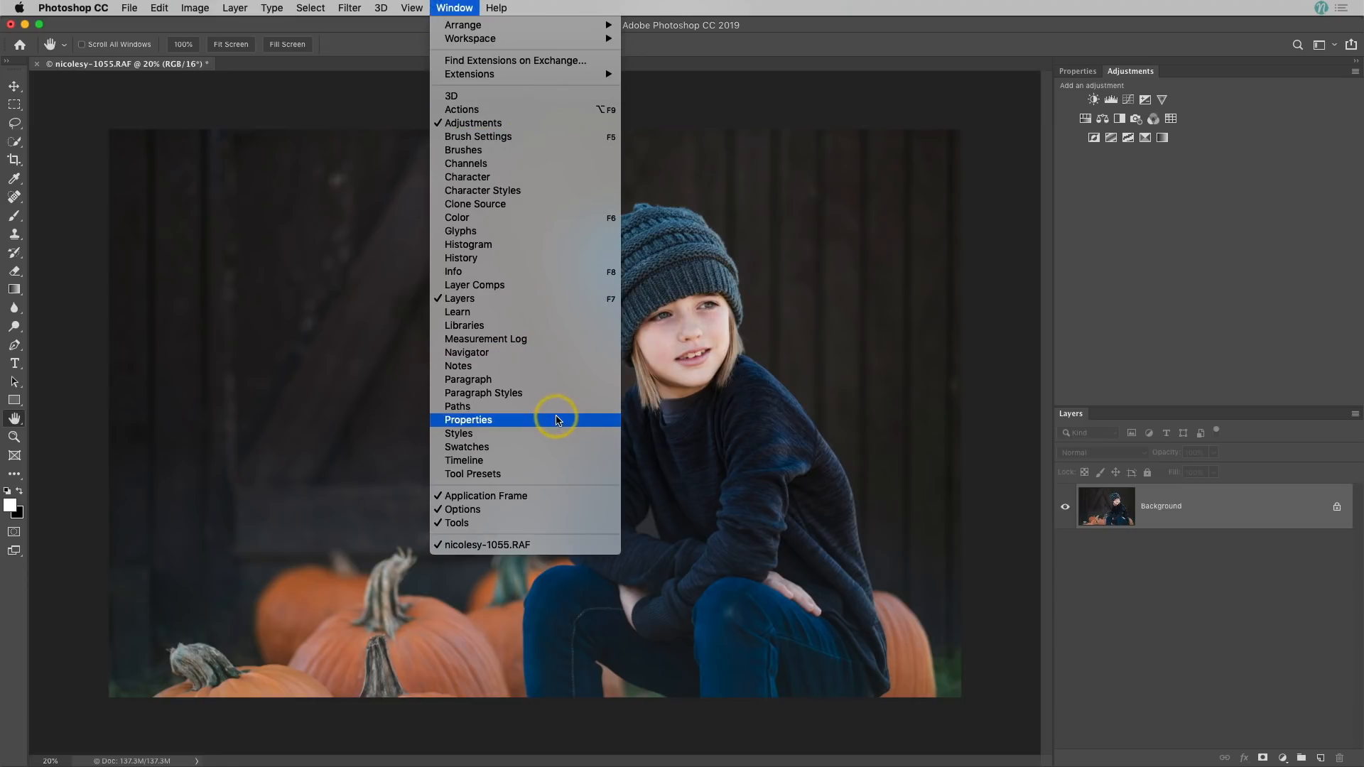
left_click(469, 420)
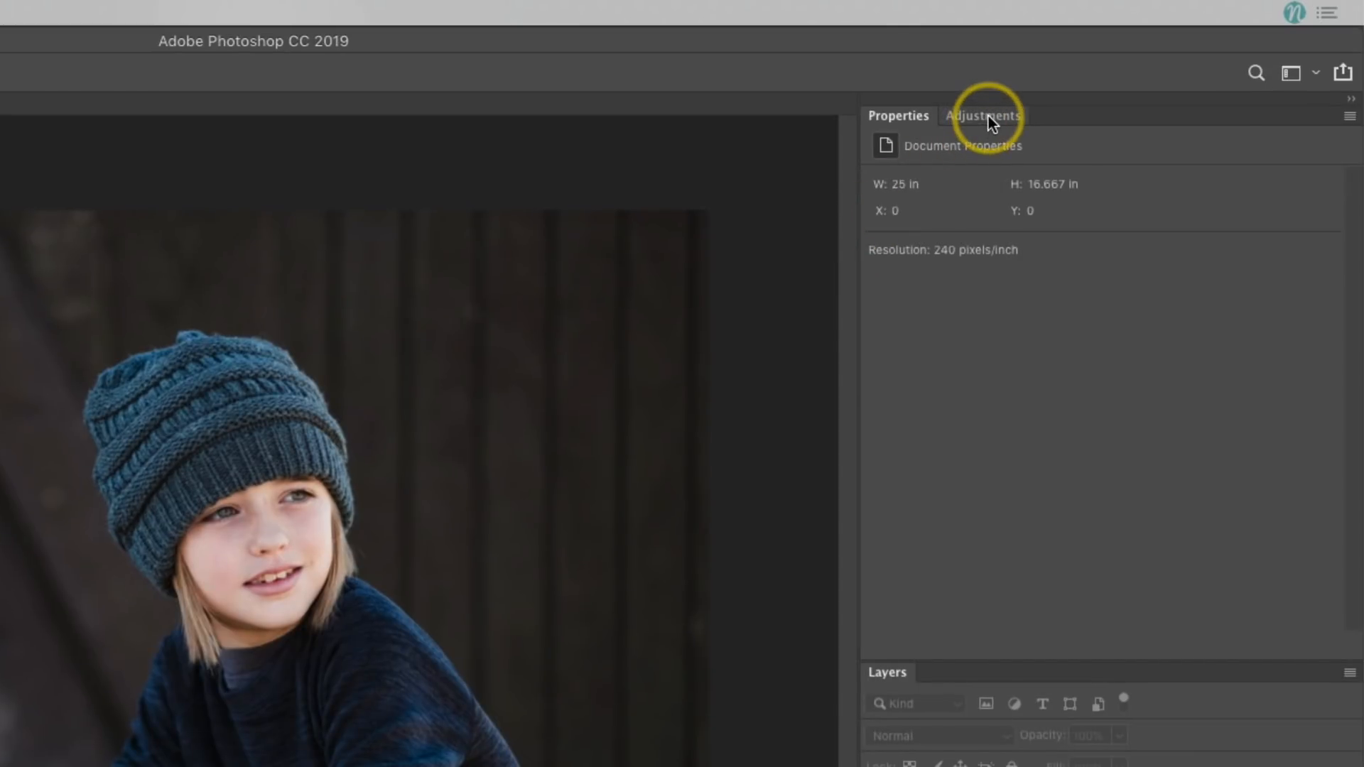
left_click(984, 116)
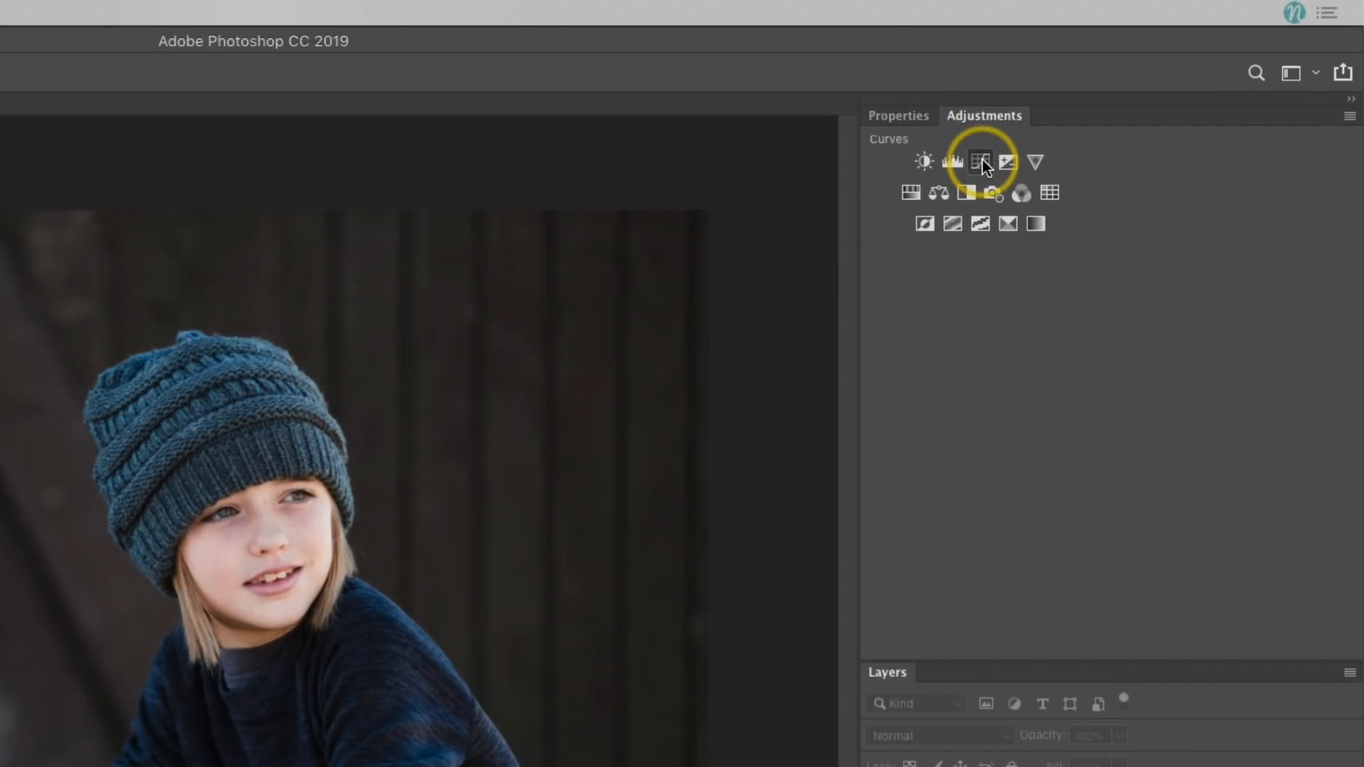
left_click(982, 162)
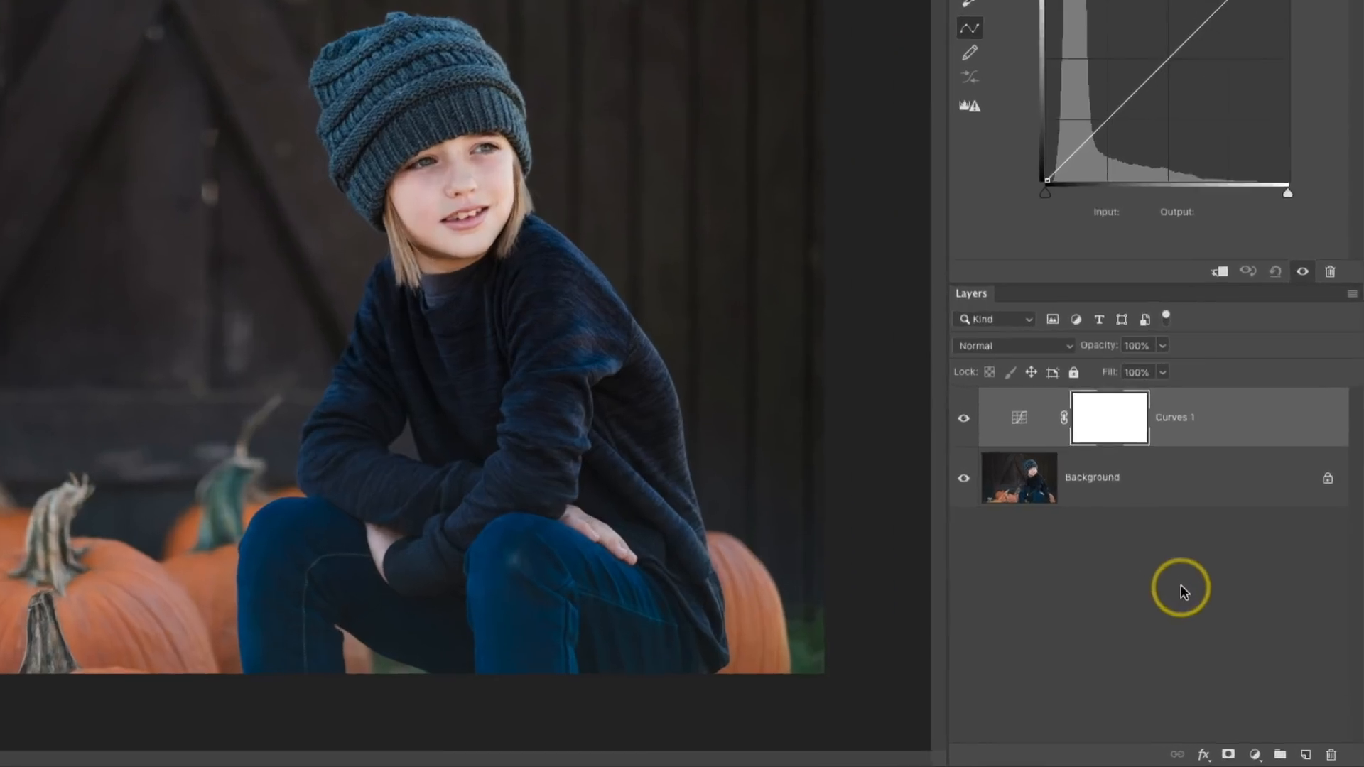
- Rename the Curves 1 layer to 'S Curve'
double_click(1175, 417)
type("S")
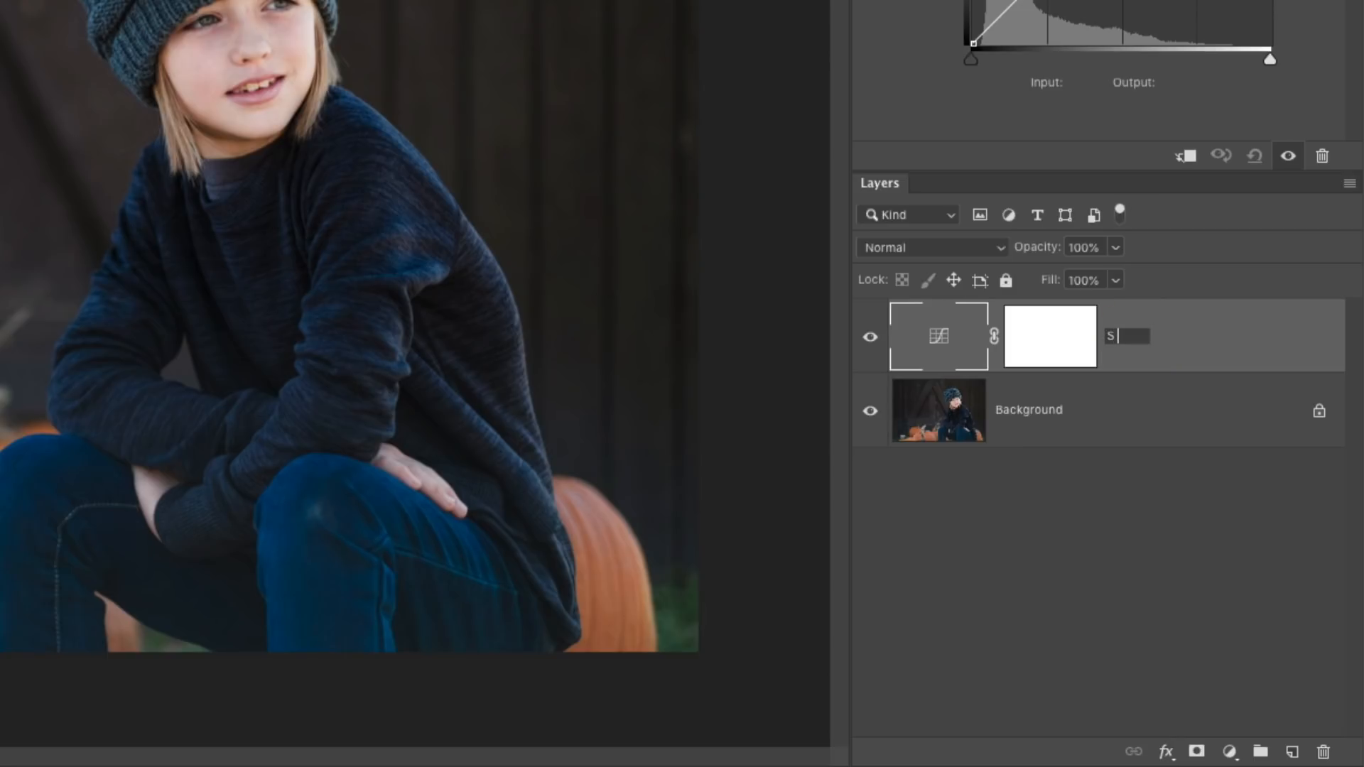
type("Curv")
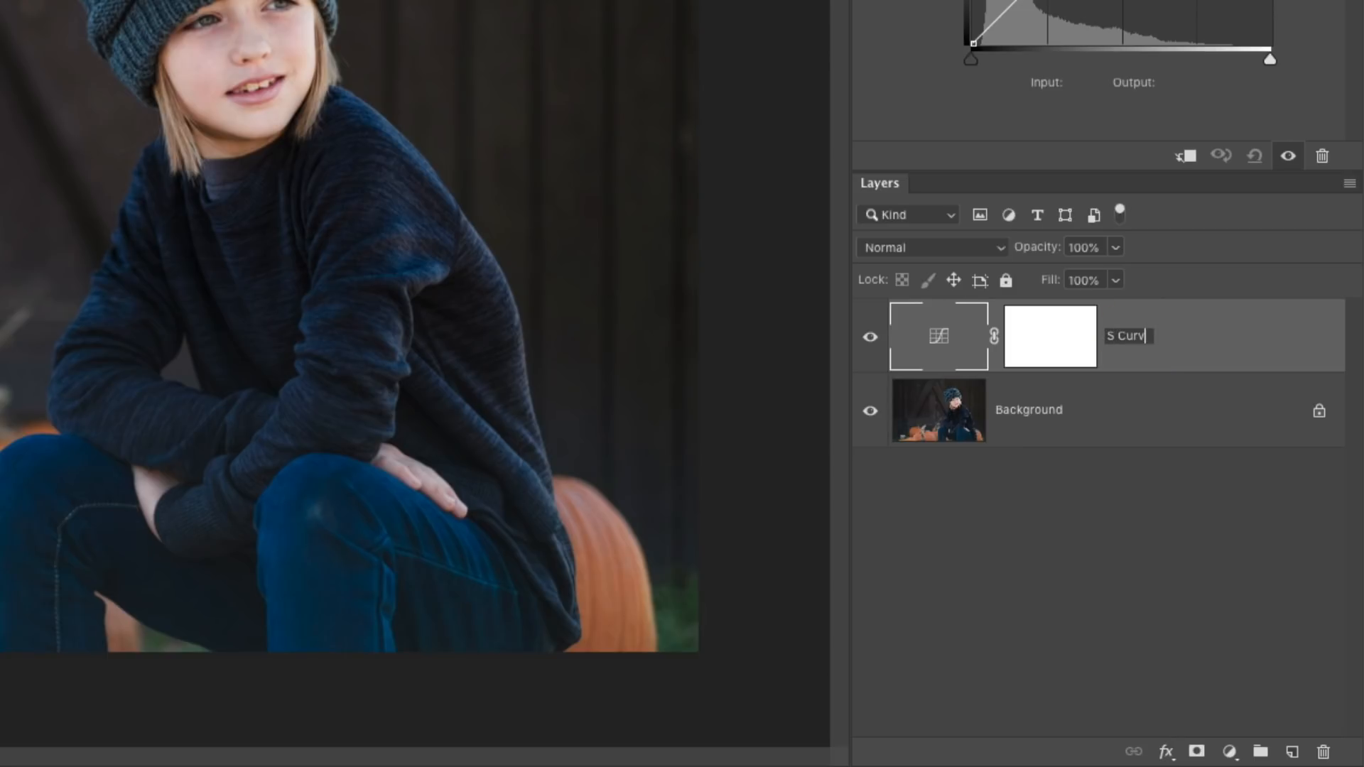
key("Return")
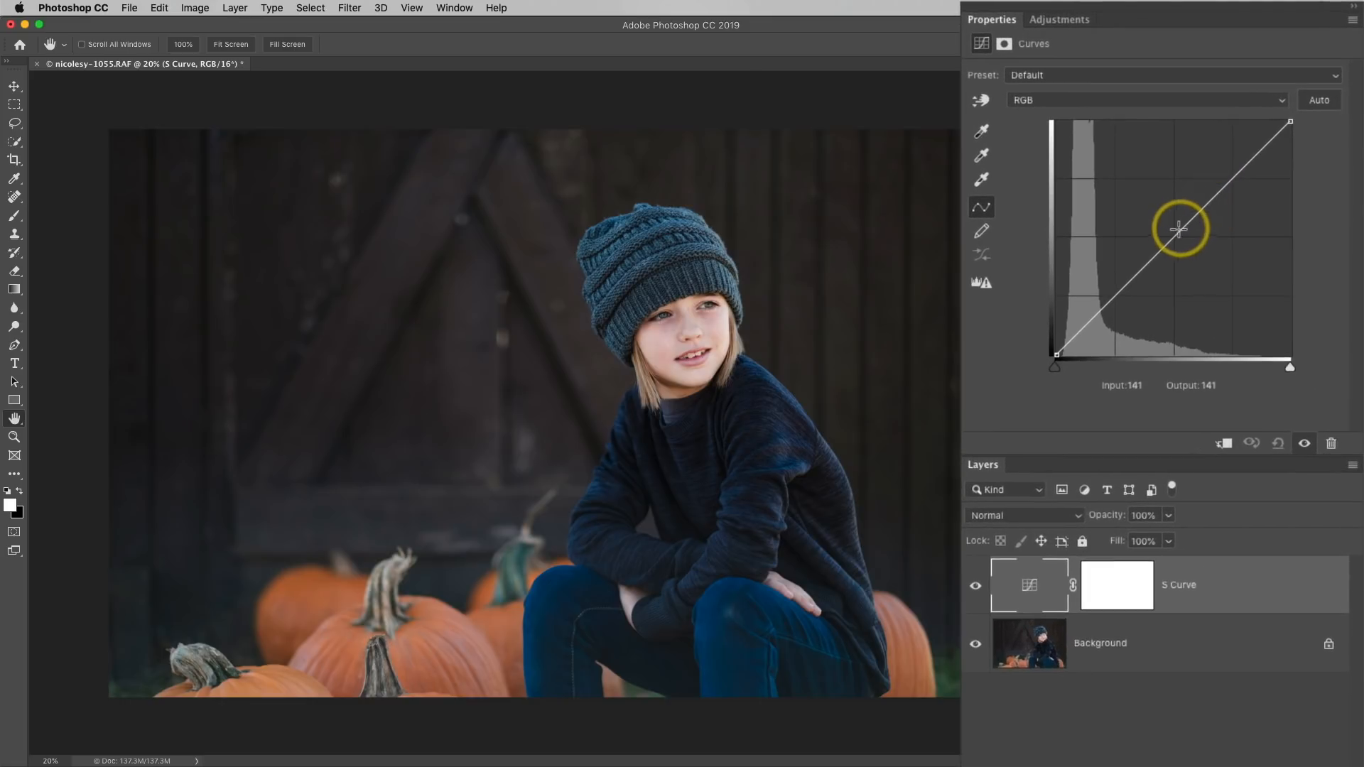
mouse_move(1174, 233)
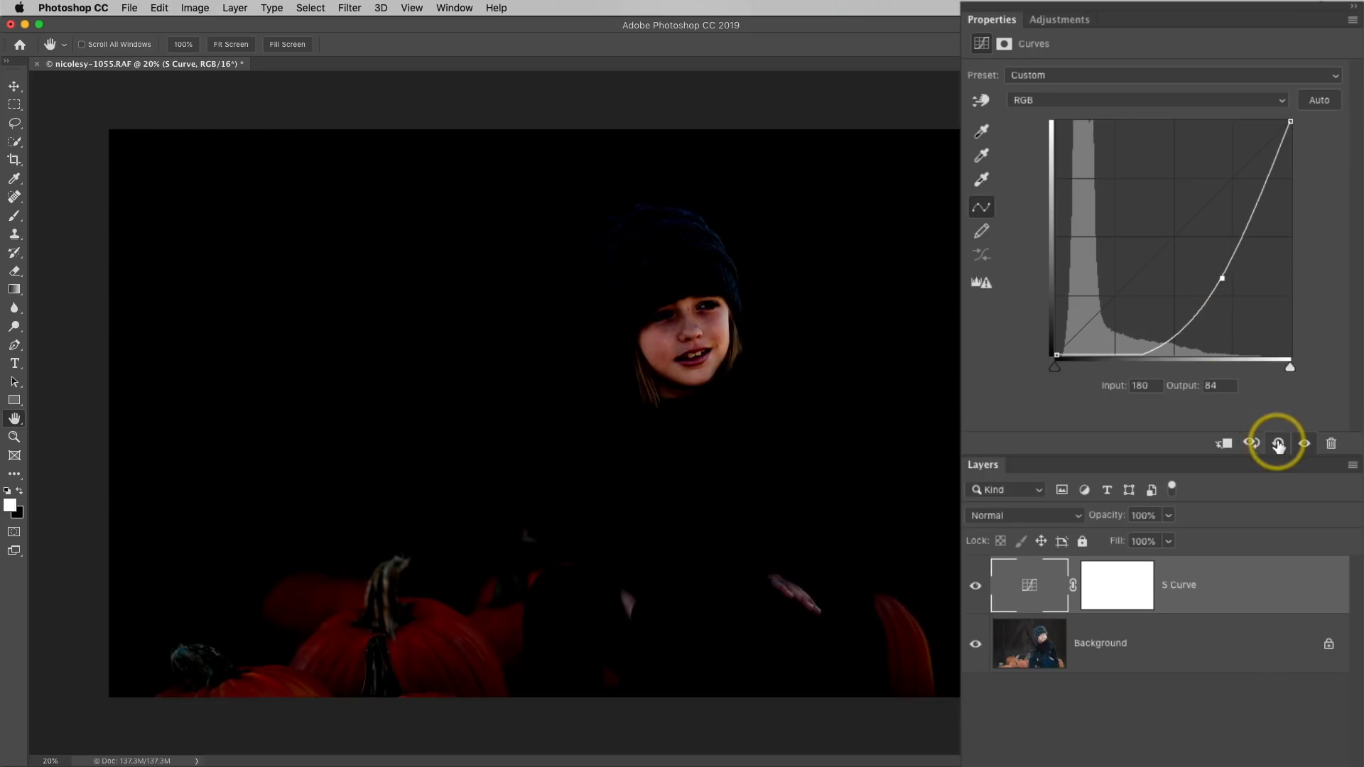
- Reset the S Curve layer's trial bend back to a straight line
left_click(1277, 442)
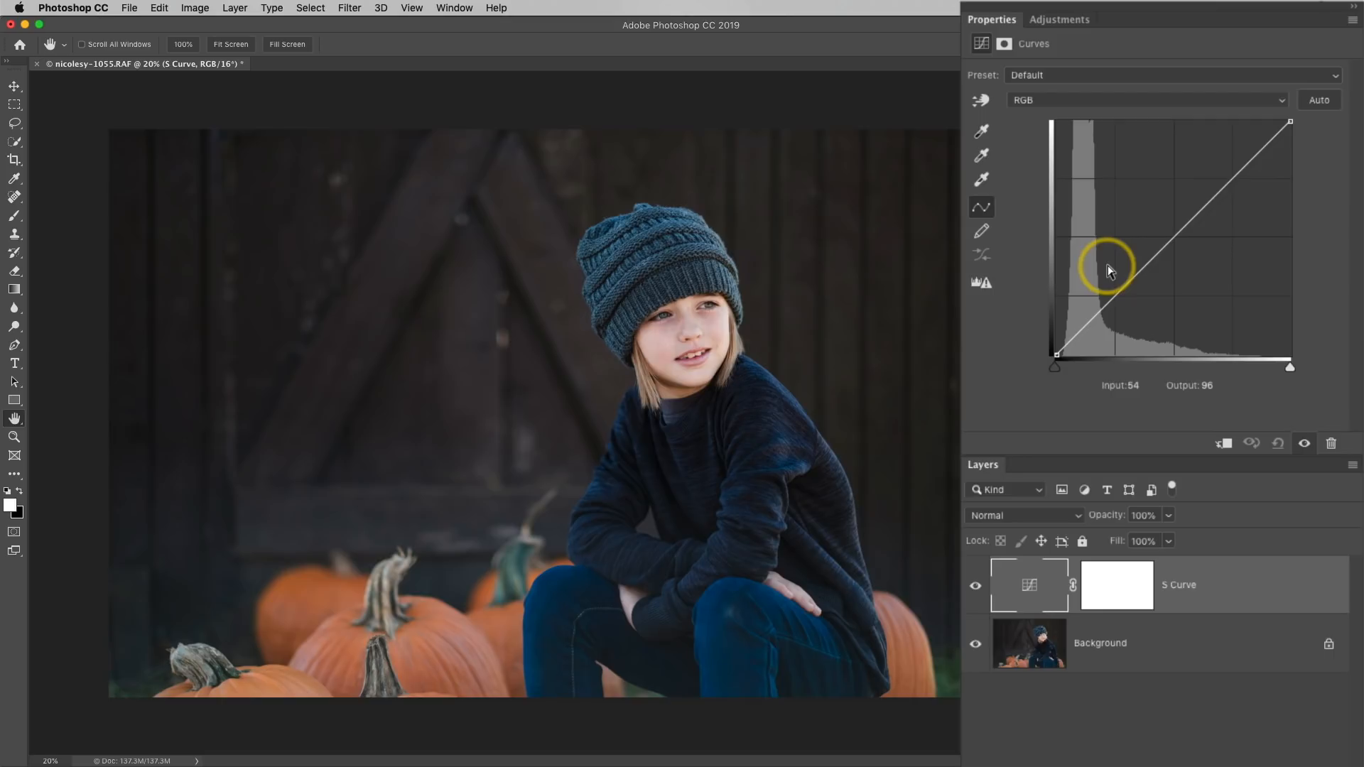
mouse_move(1127, 263)
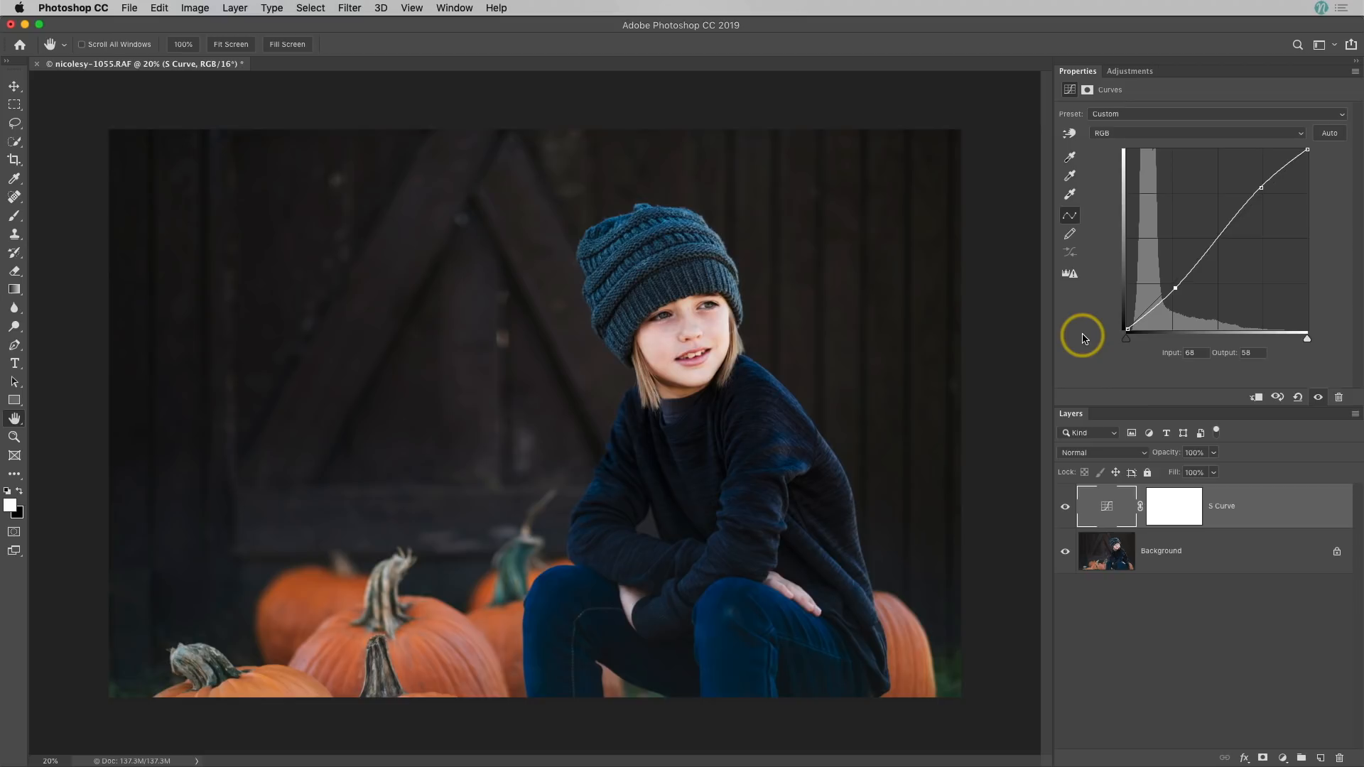
mouse_move(1079, 383)
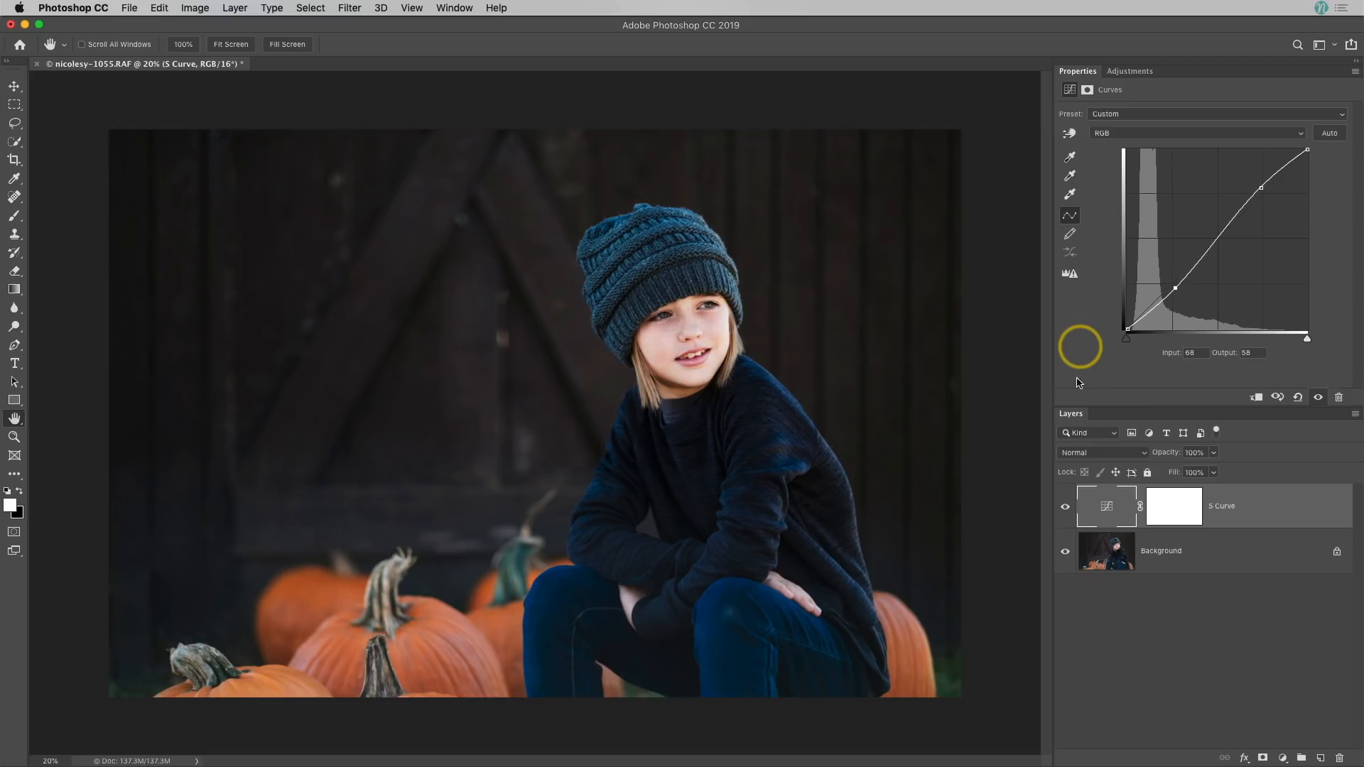
- Hide S Curve, add a second Curves layer with lifted blacks and lowered whites, and compare
left_click(1065, 508)
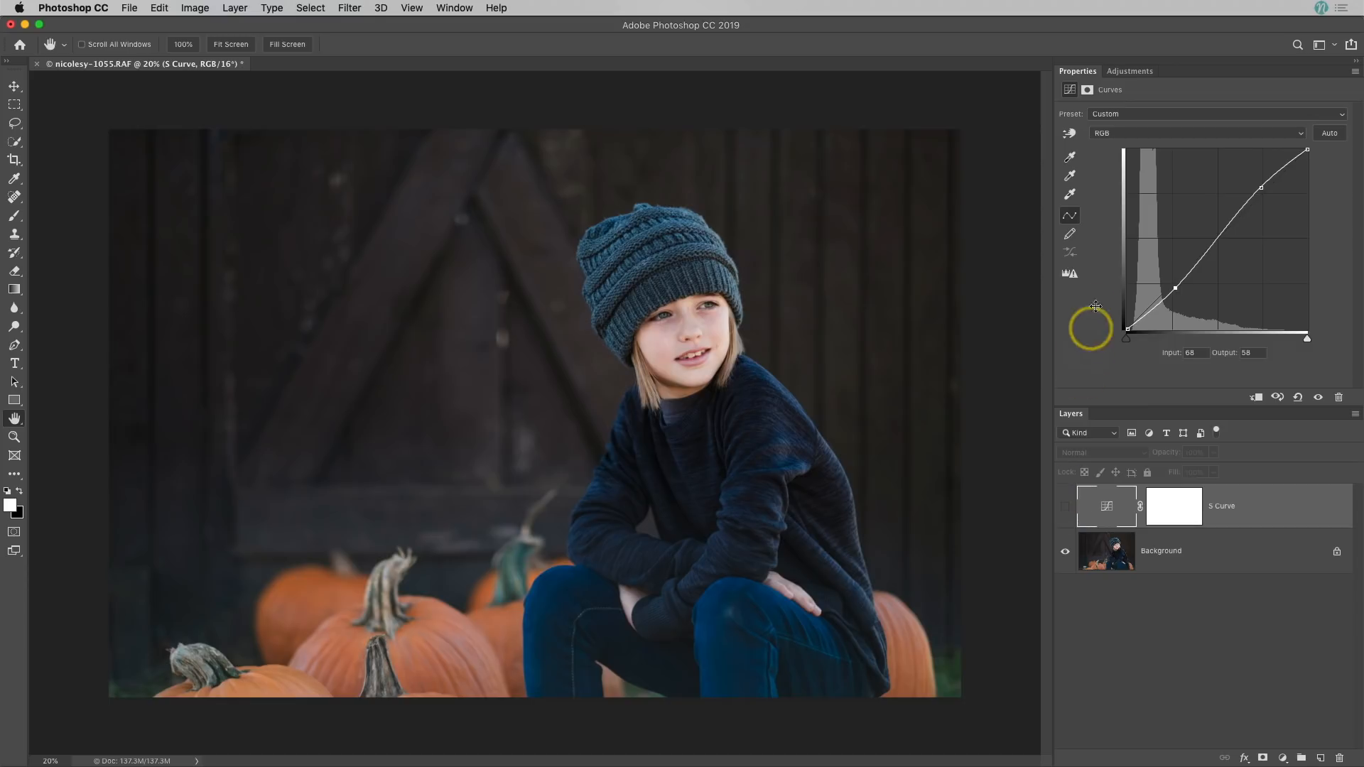
left_click(1129, 70)
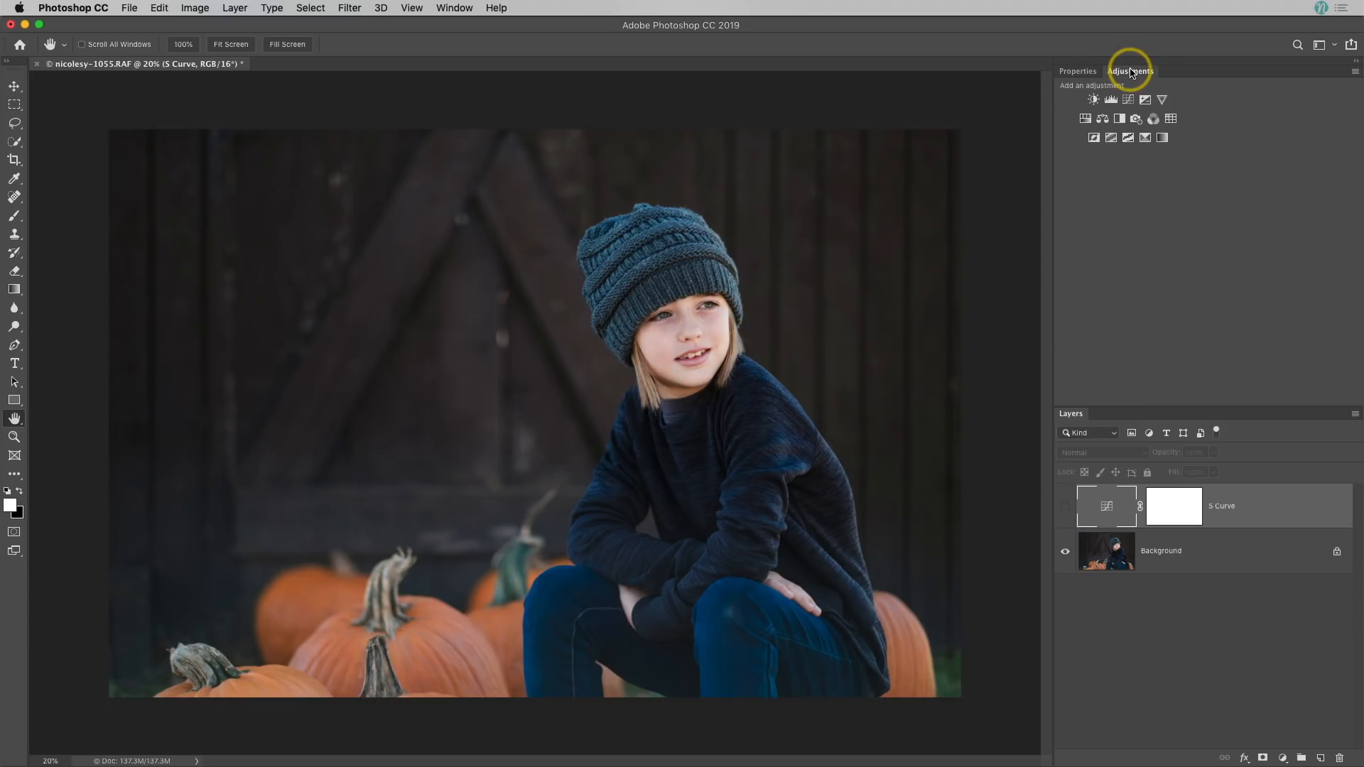
left_click(1094, 100)
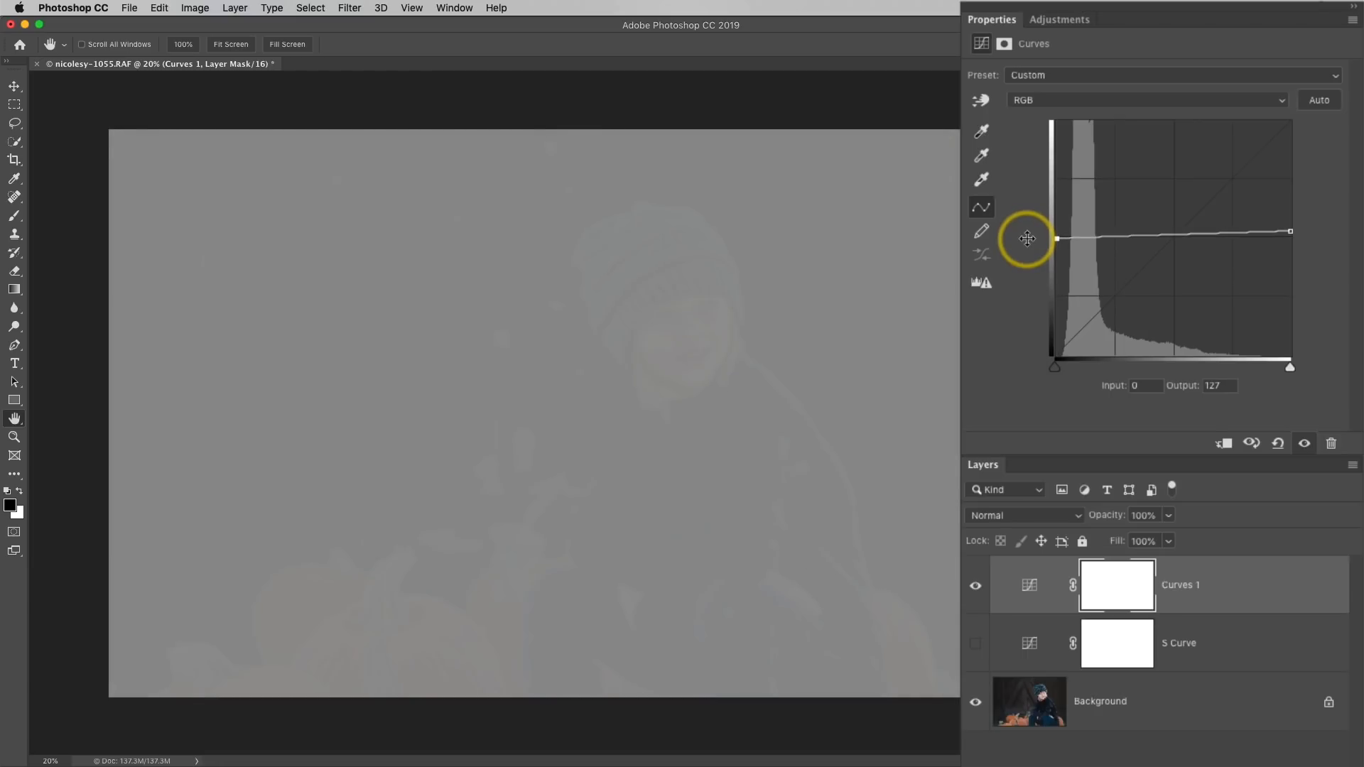
mouse_move(1055, 242)
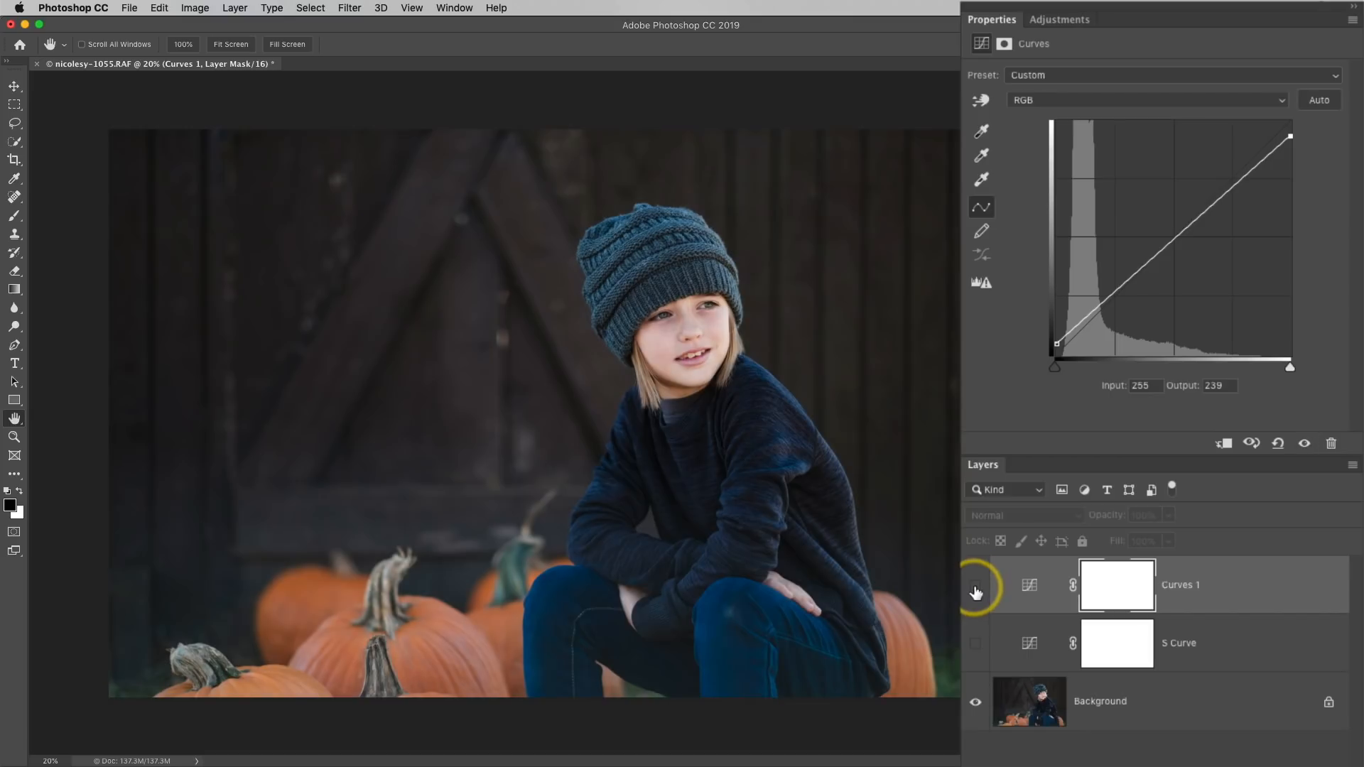
left_click(976, 585)
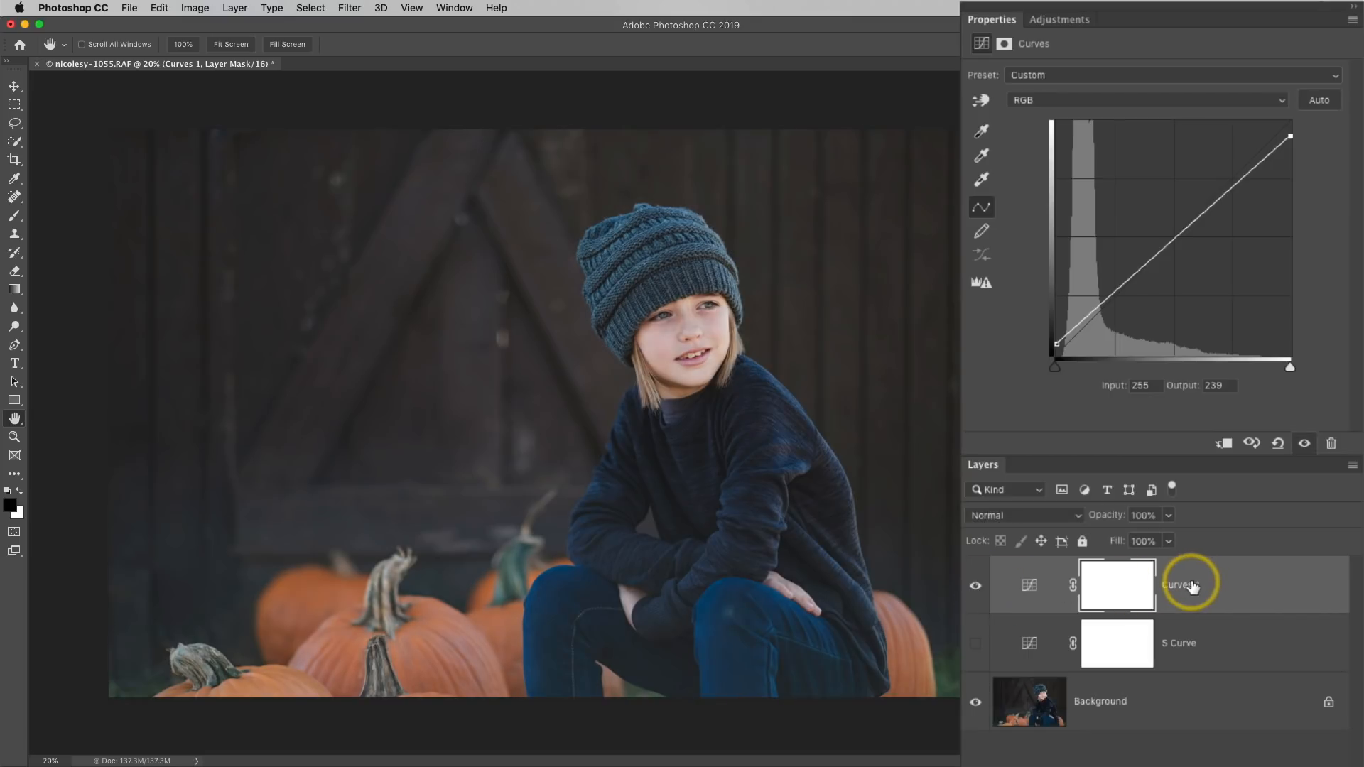
- Name the second Curves layer 'Matte' and toggle it to compare before and after
double_click(1180, 584)
type("Matte")
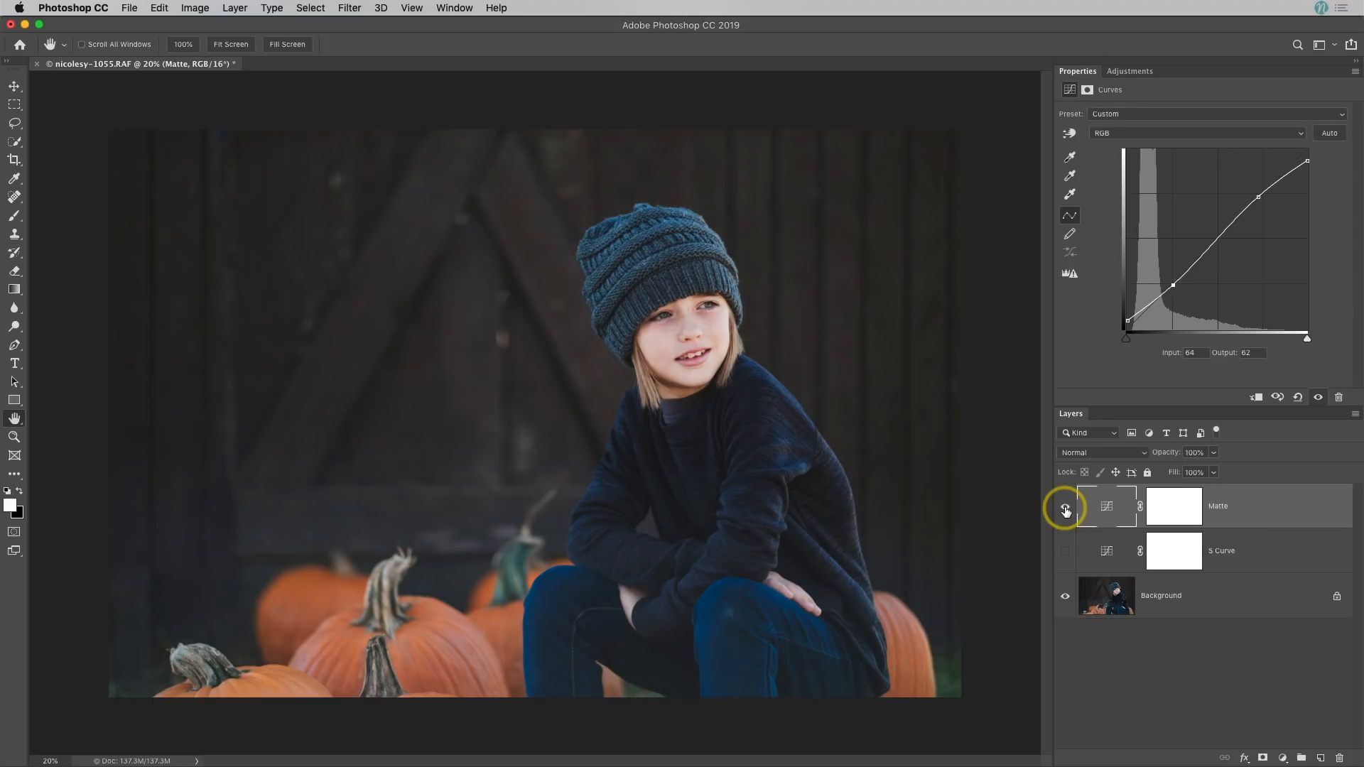
left_click(1065, 507)
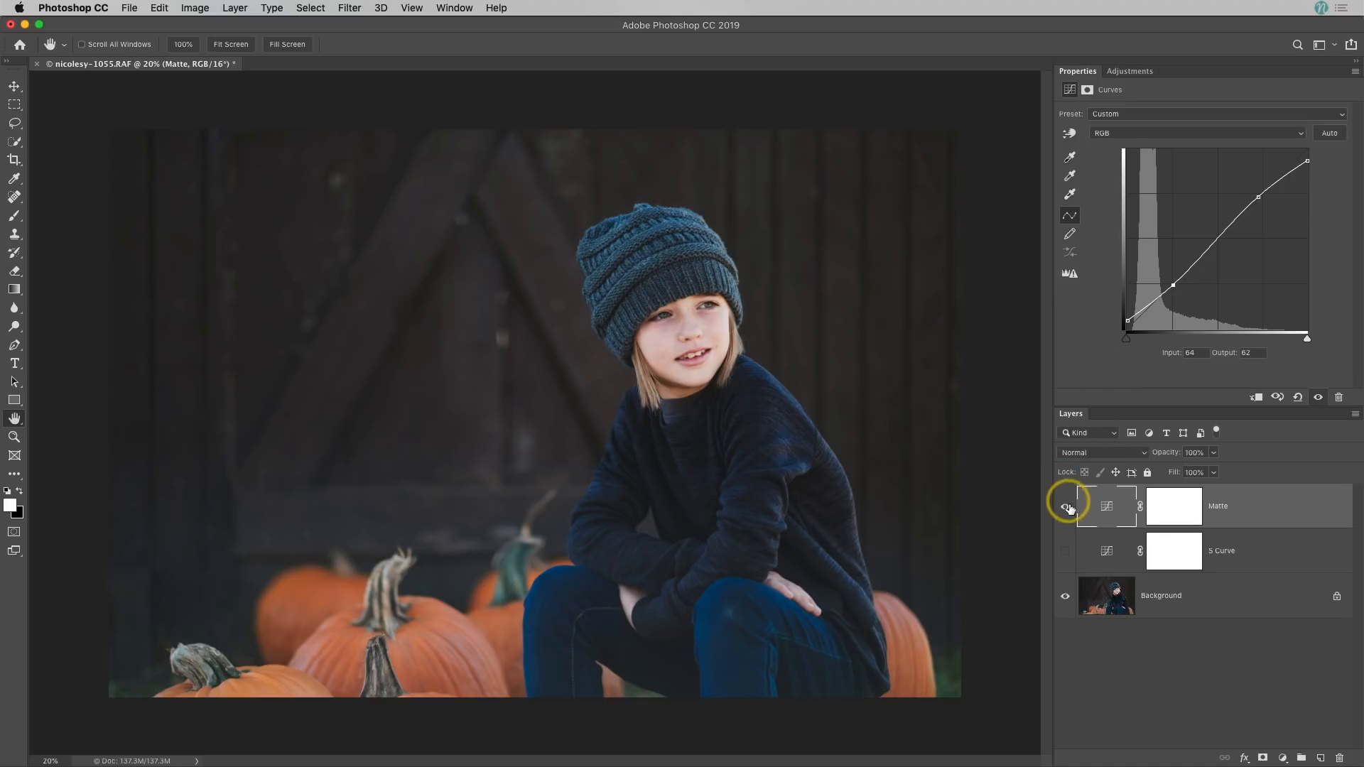
- Hide the Matte layer's effect and show the adjustment layer types
left_click(1065, 505)
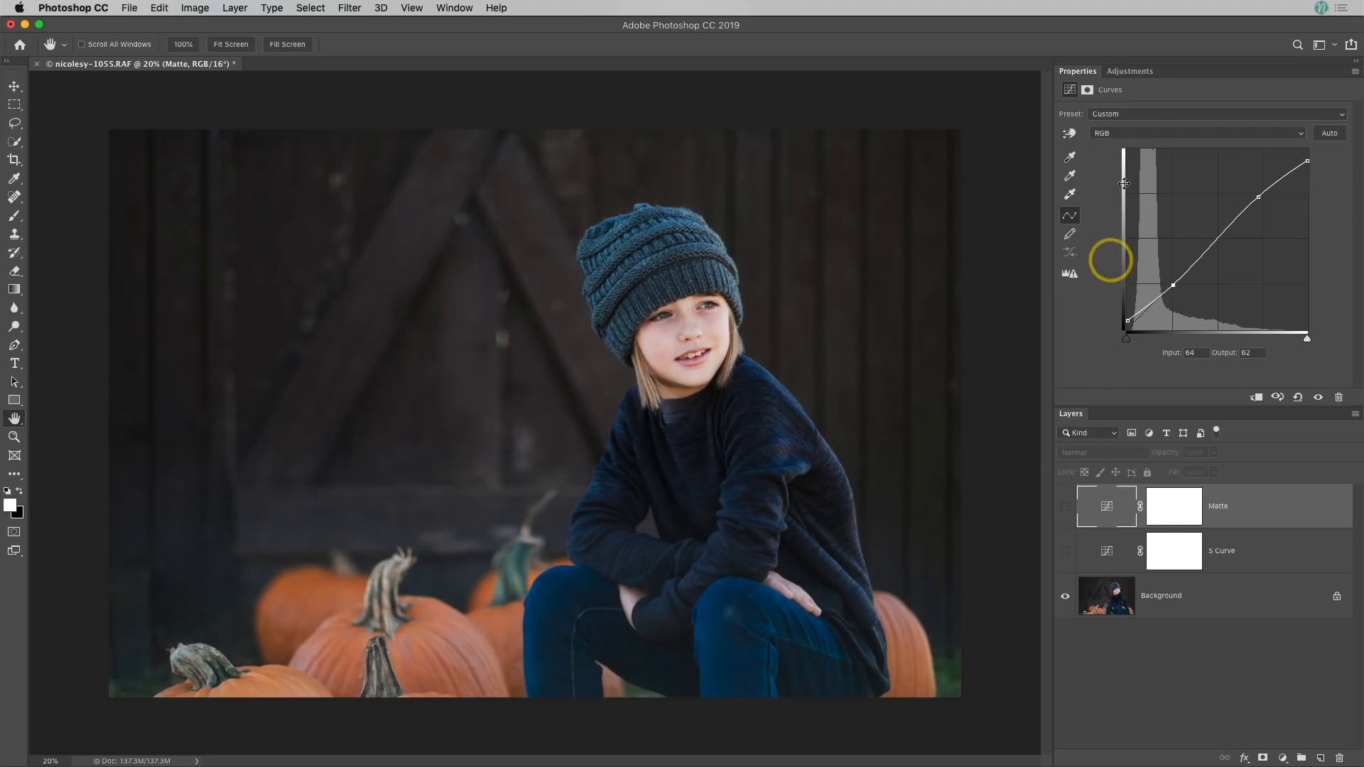
left_click(1131, 70)
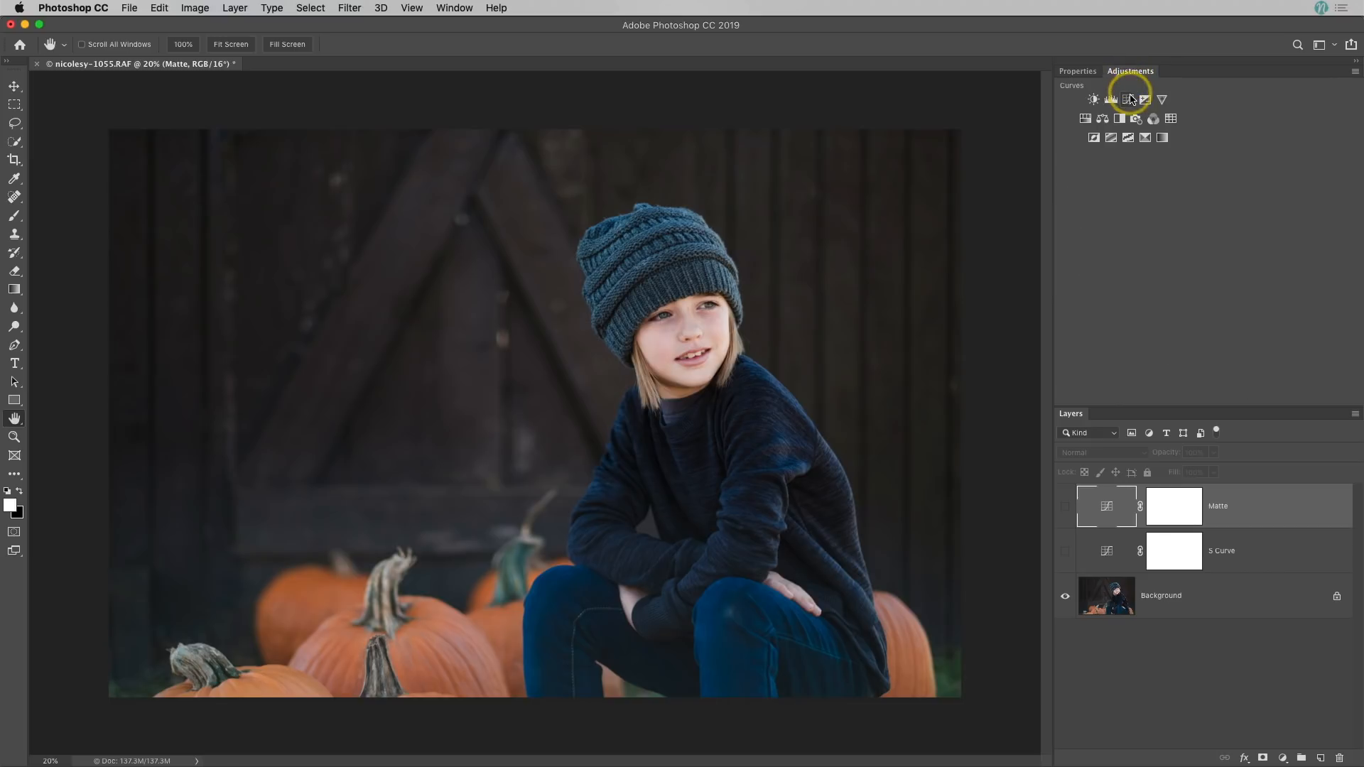
- Add a third Curves layer, try a channel bend, then reset its curve to default
left_click(1147, 99)
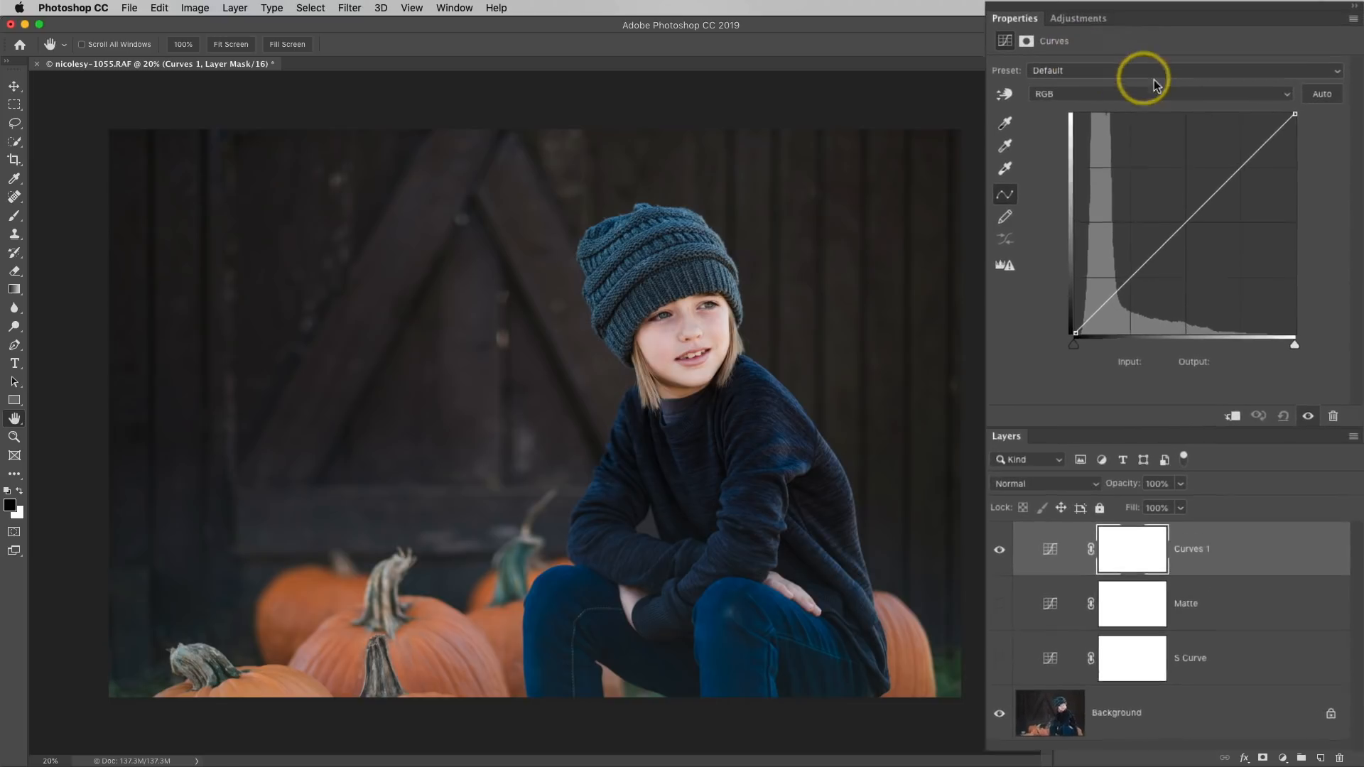
left_click(1284, 93)
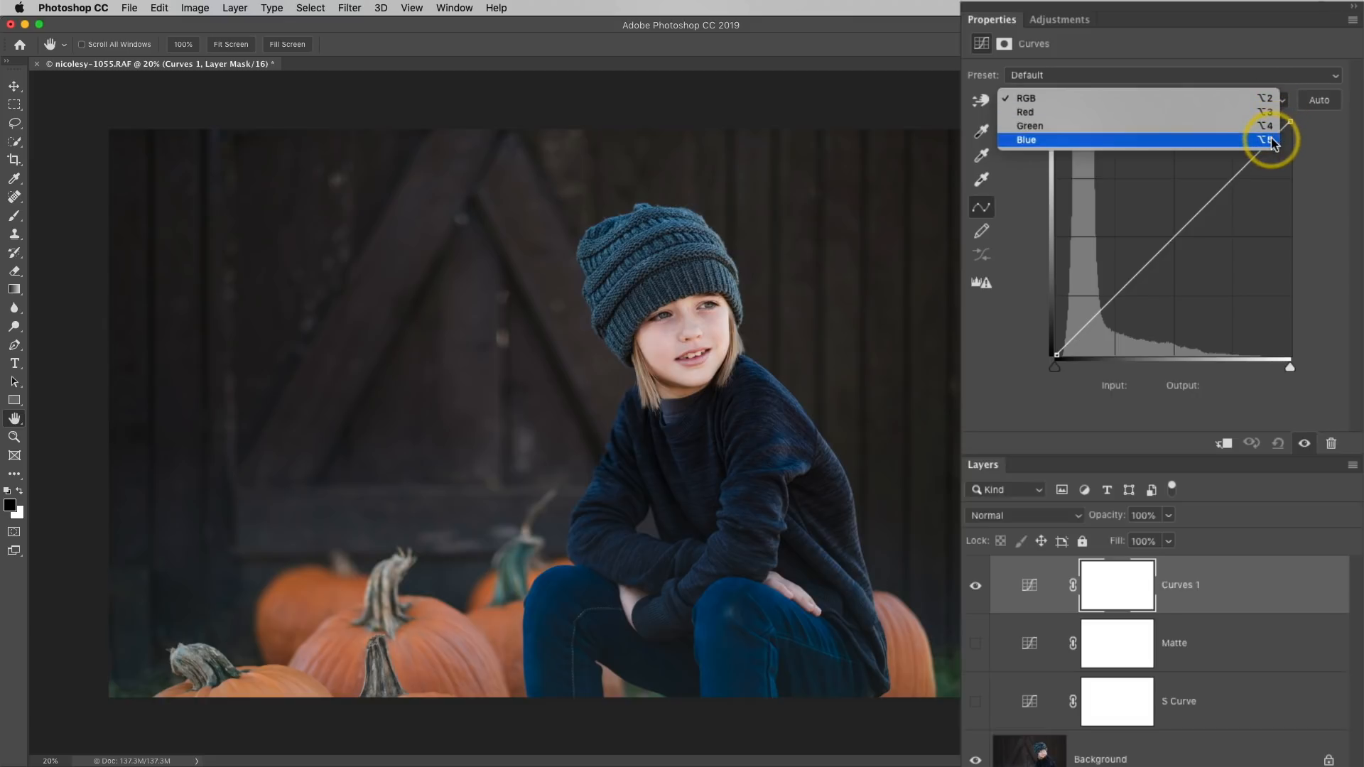
mouse_move(1251, 119)
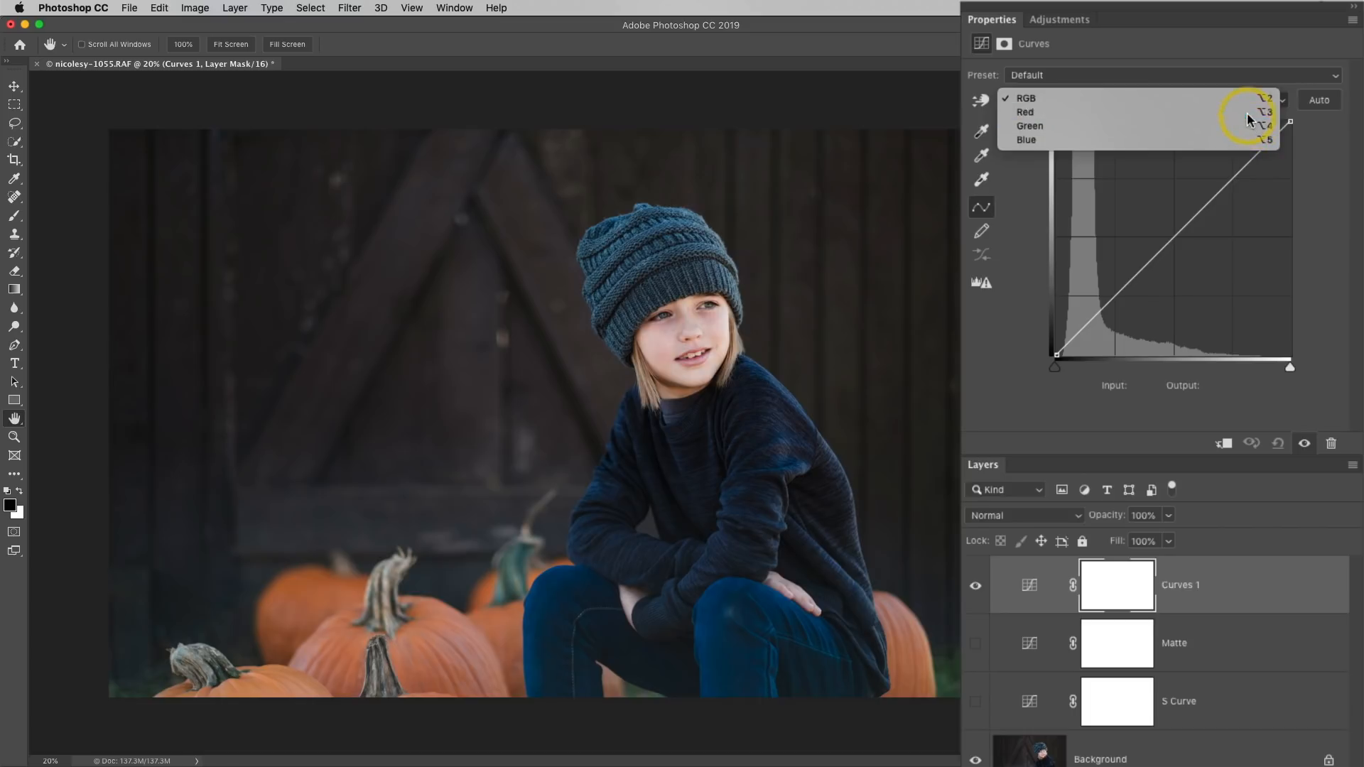
left_click(1025, 111)
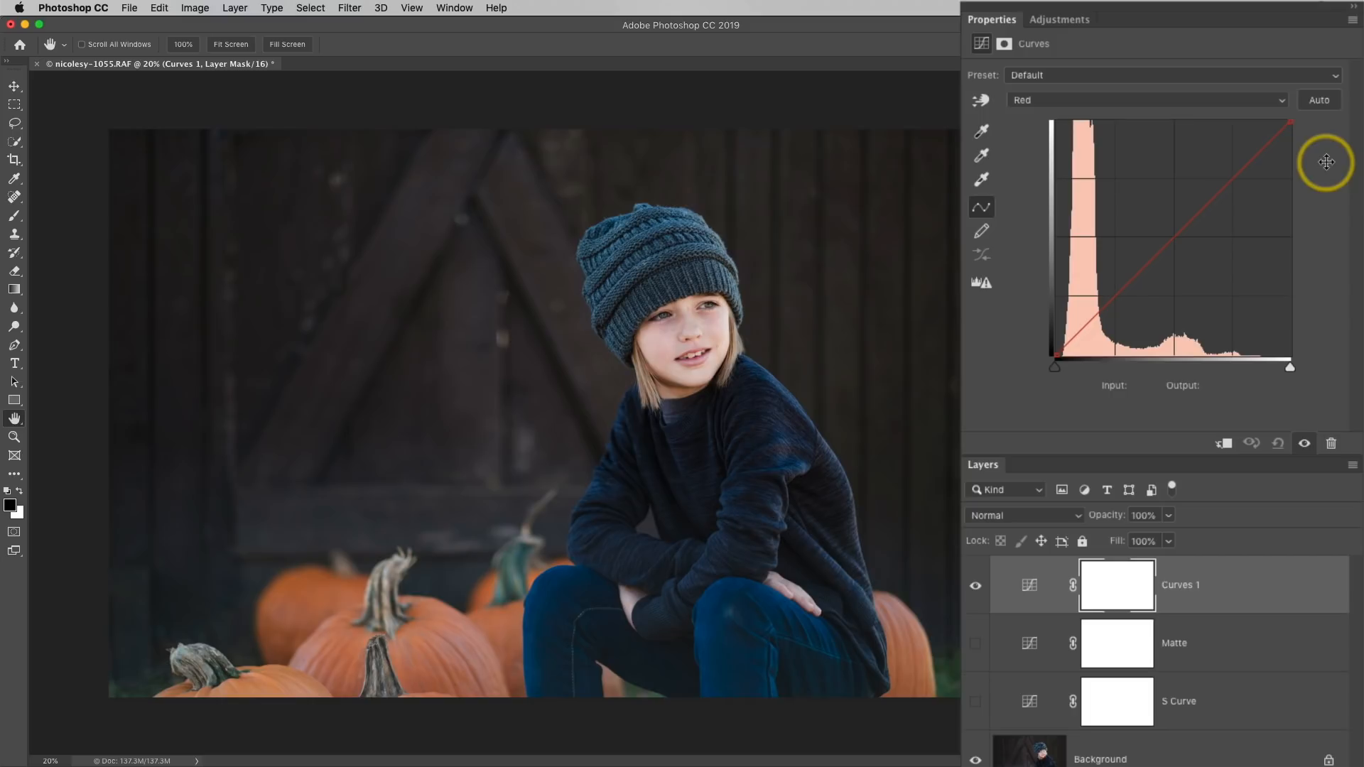
left_click(1074, 252)
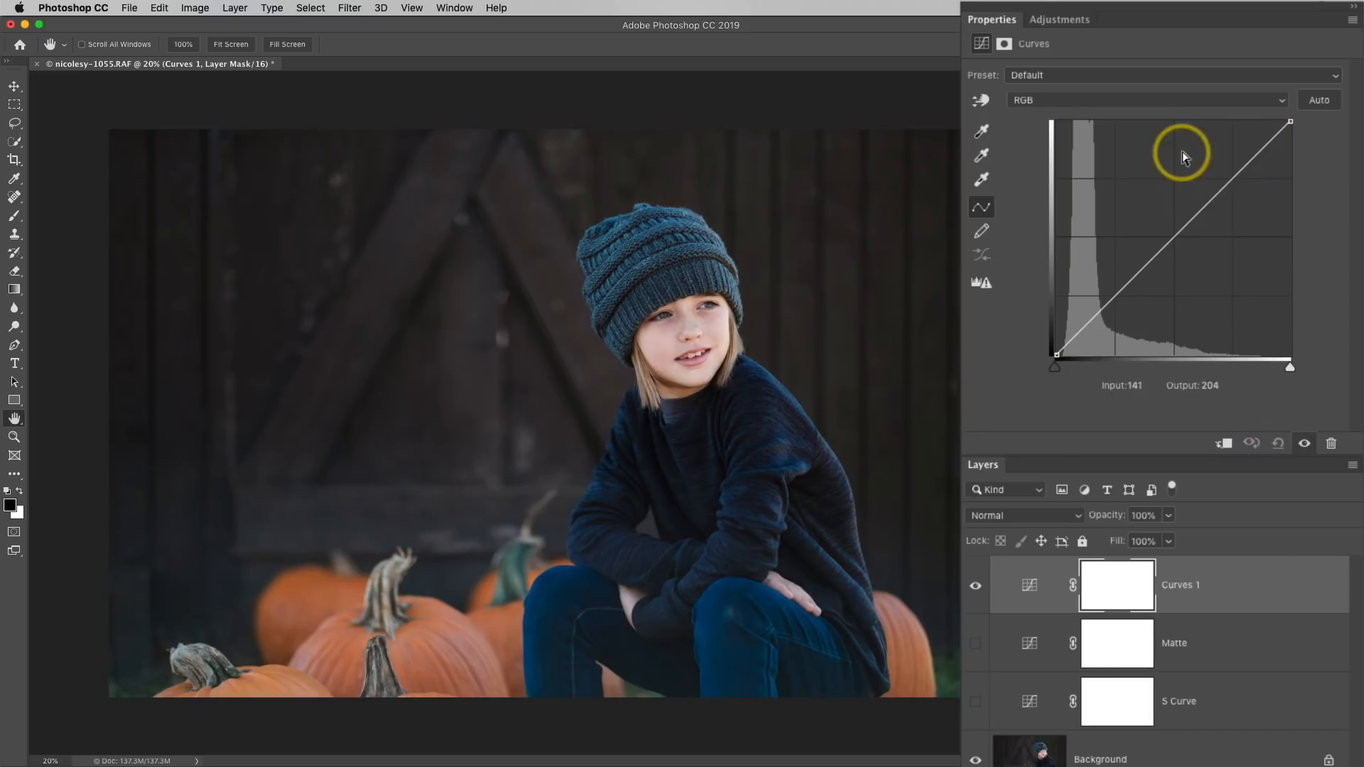
left_click(1144, 99)
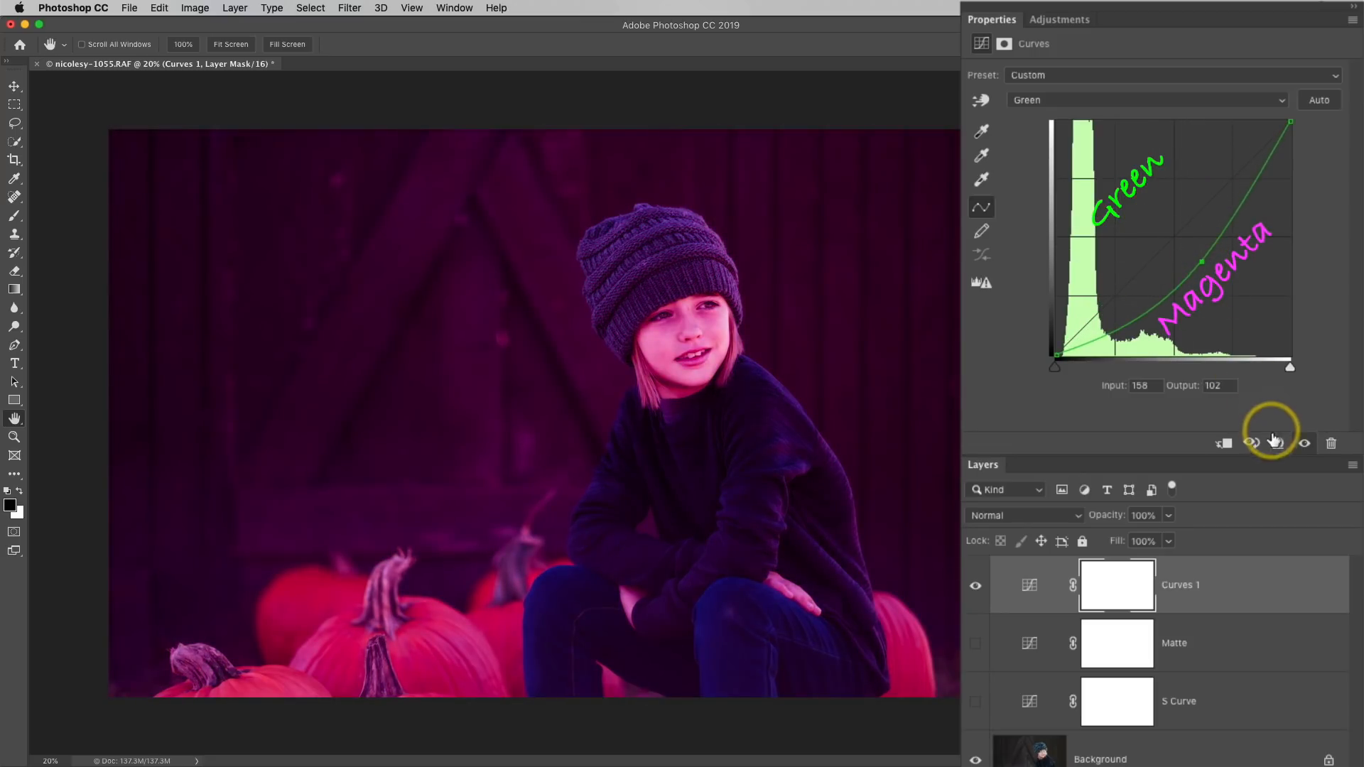
left_click(1278, 443)
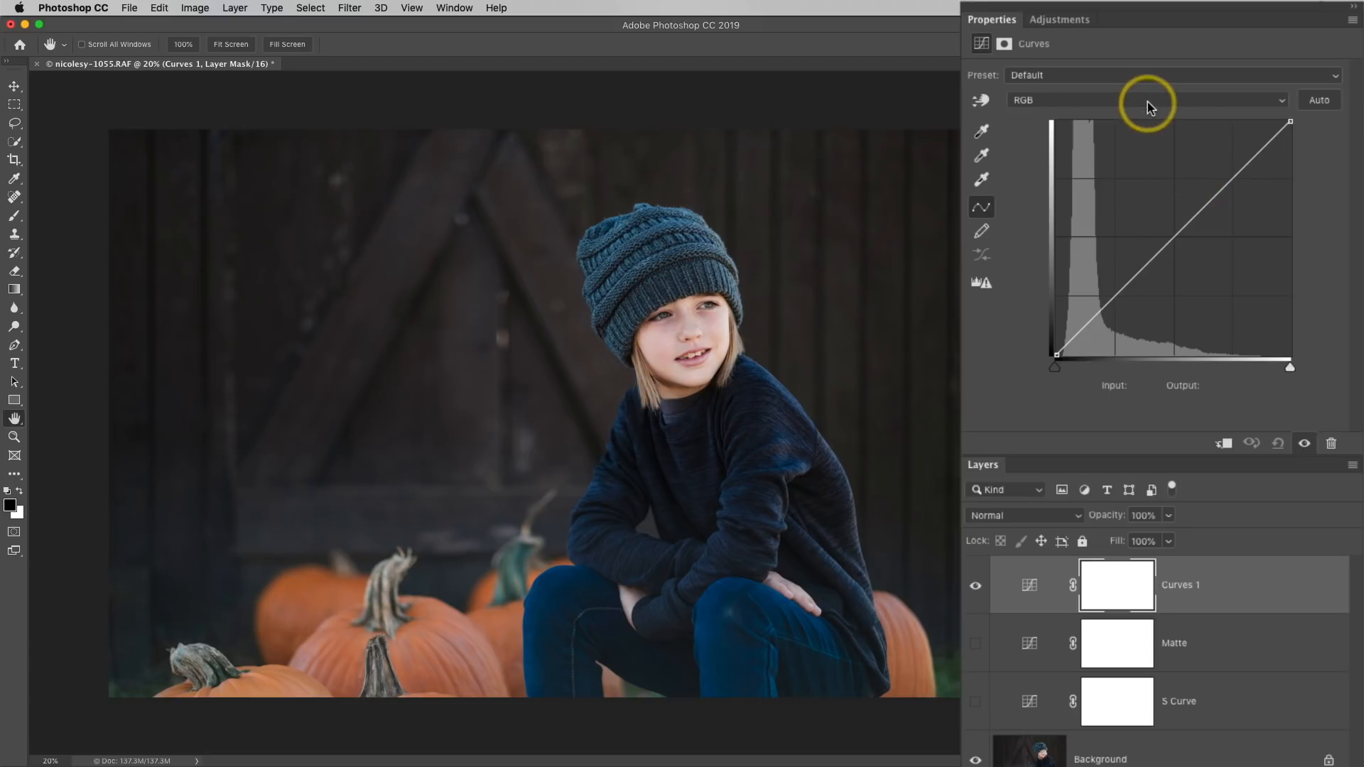
left_click(1145, 100)
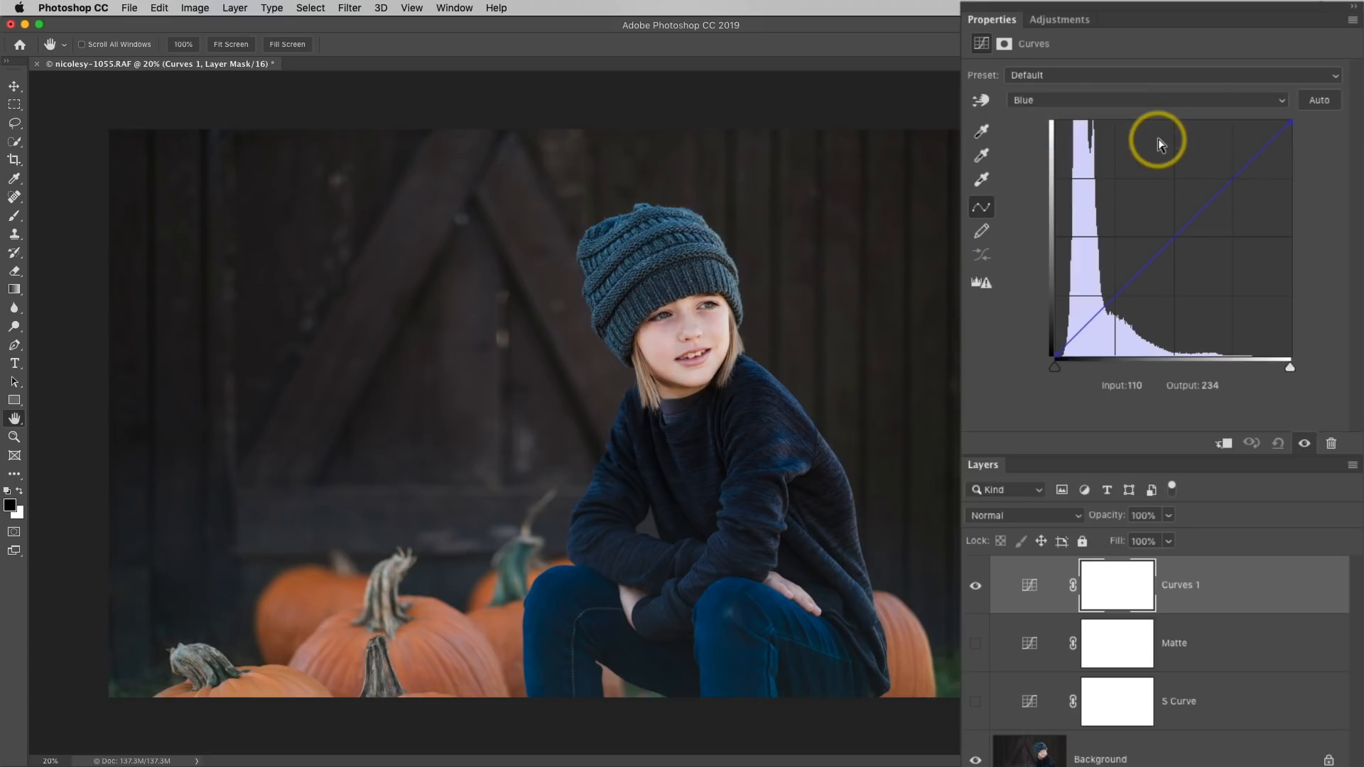
mouse_move(1175, 233)
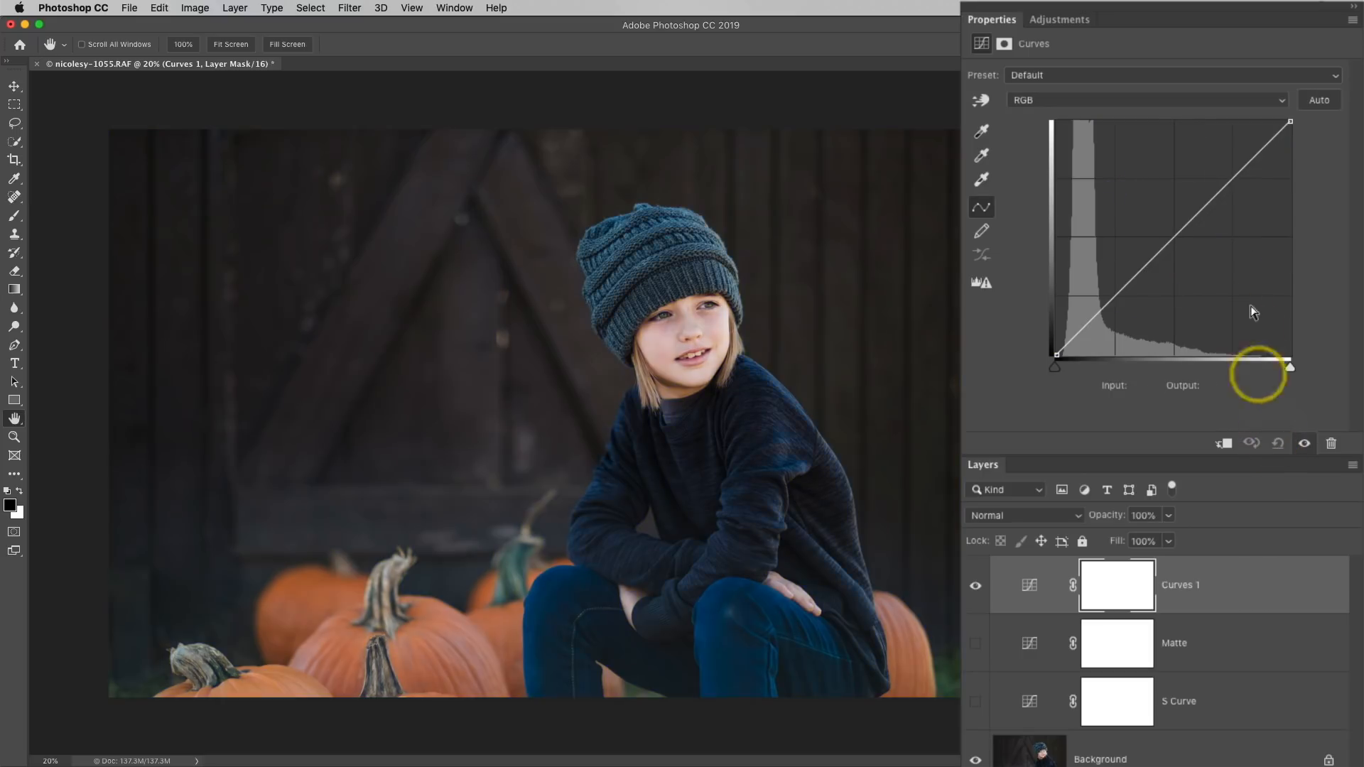
- Pull down Curves 1's Red channel shadow point for a cyan shadow cast, then compare
left_click(1144, 99)
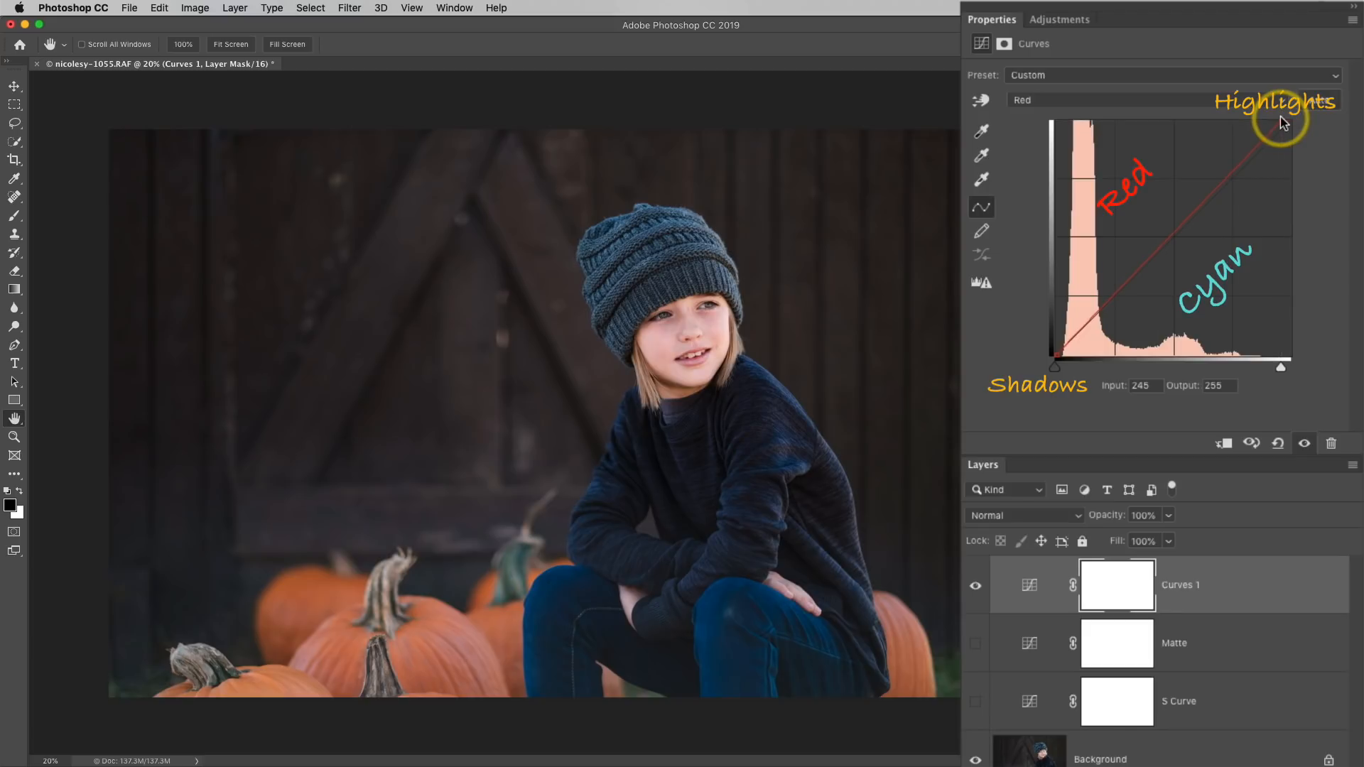
mouse_move(1199, 216)
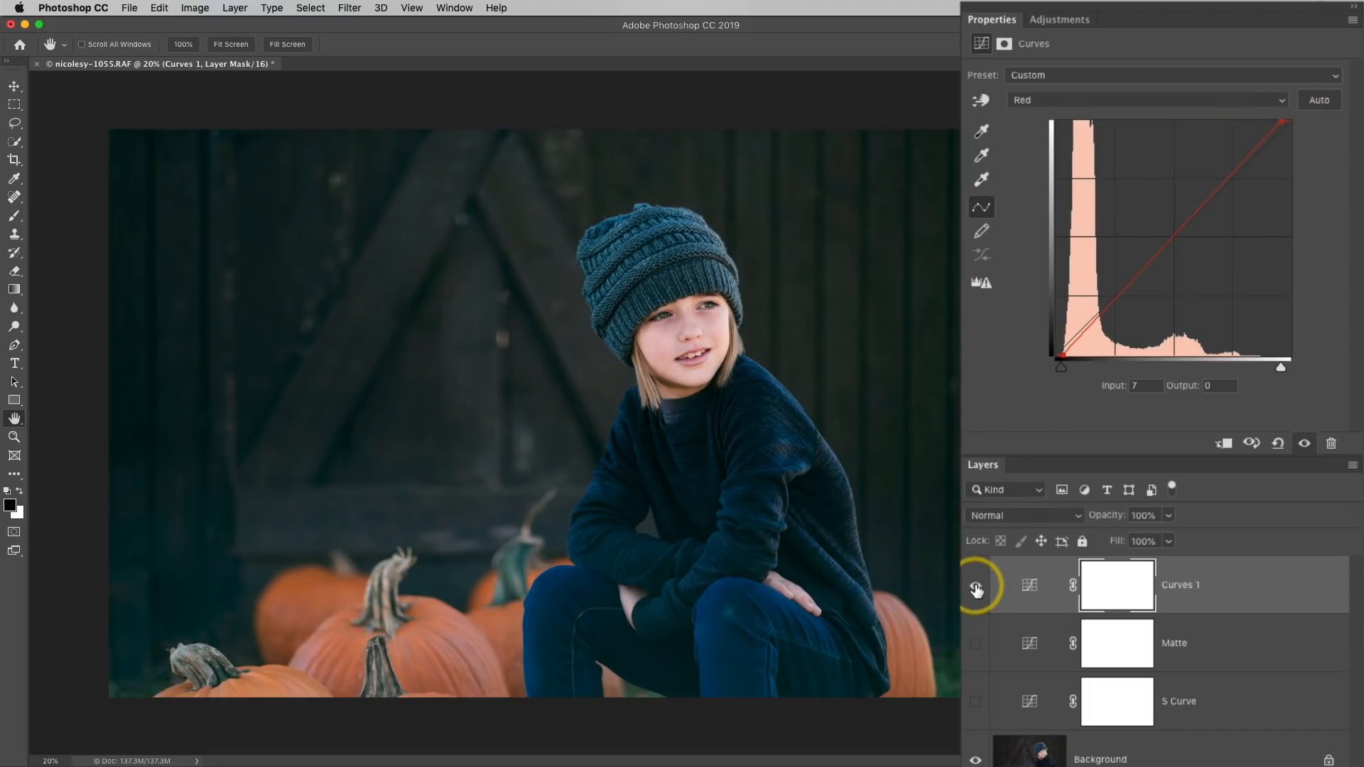
left_click(976, 584)
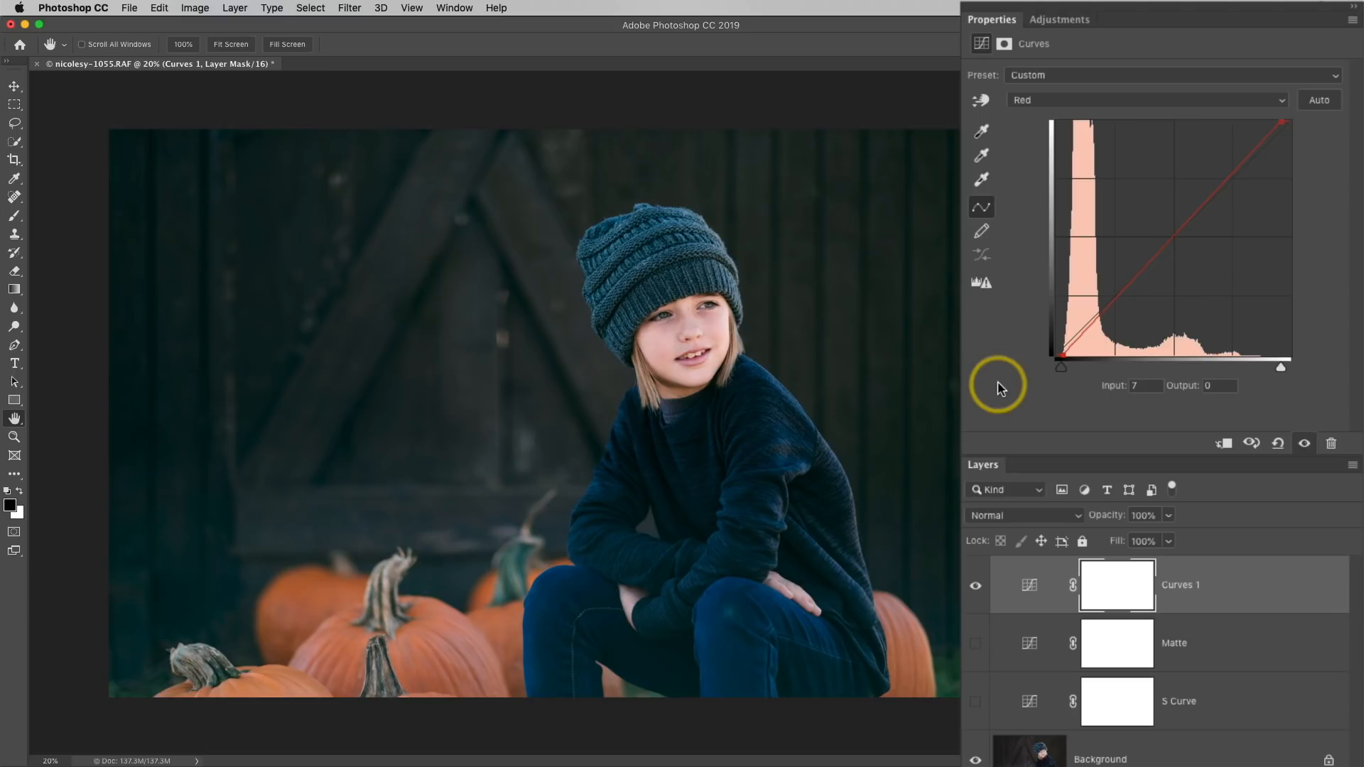
mouse_move(1004, 369)
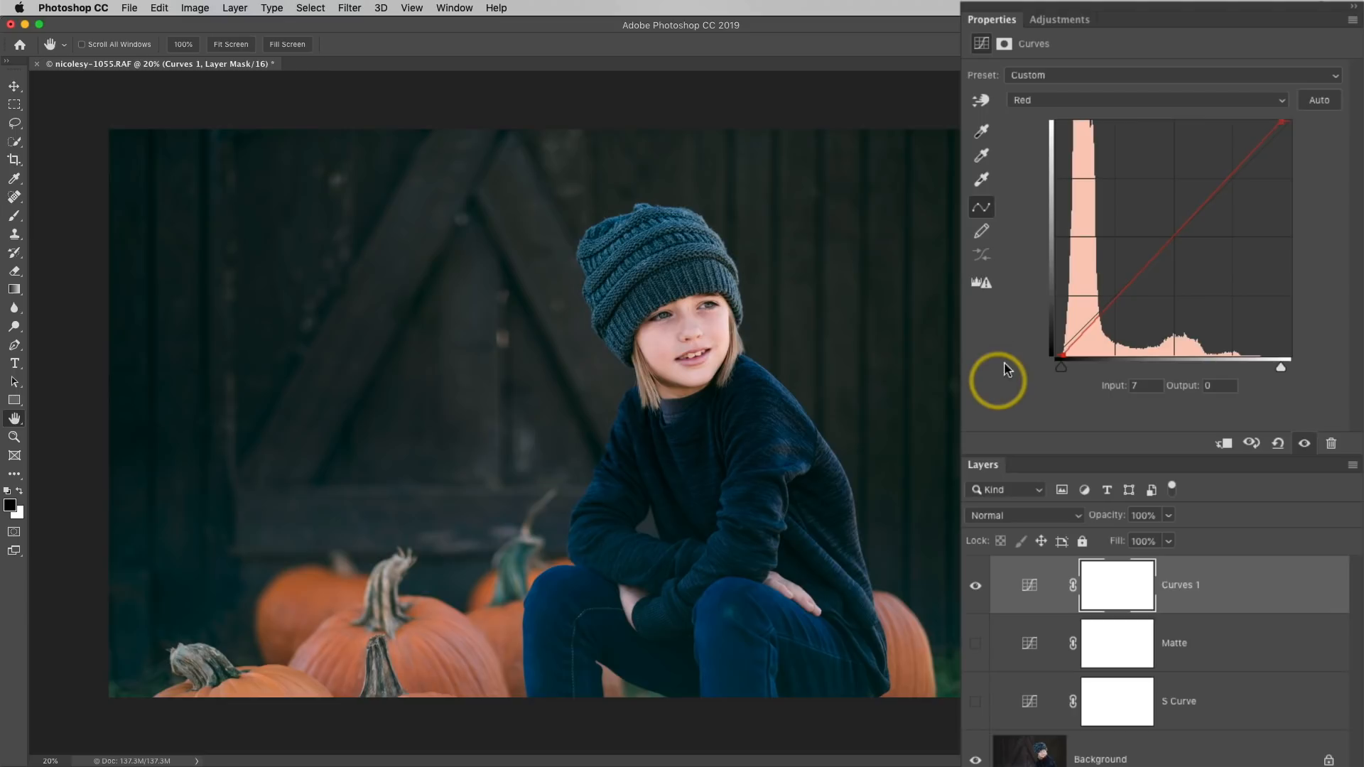
- Pull down the Green channel shadow point for a faint magenta tint, then compare
left_click(1144, 99)
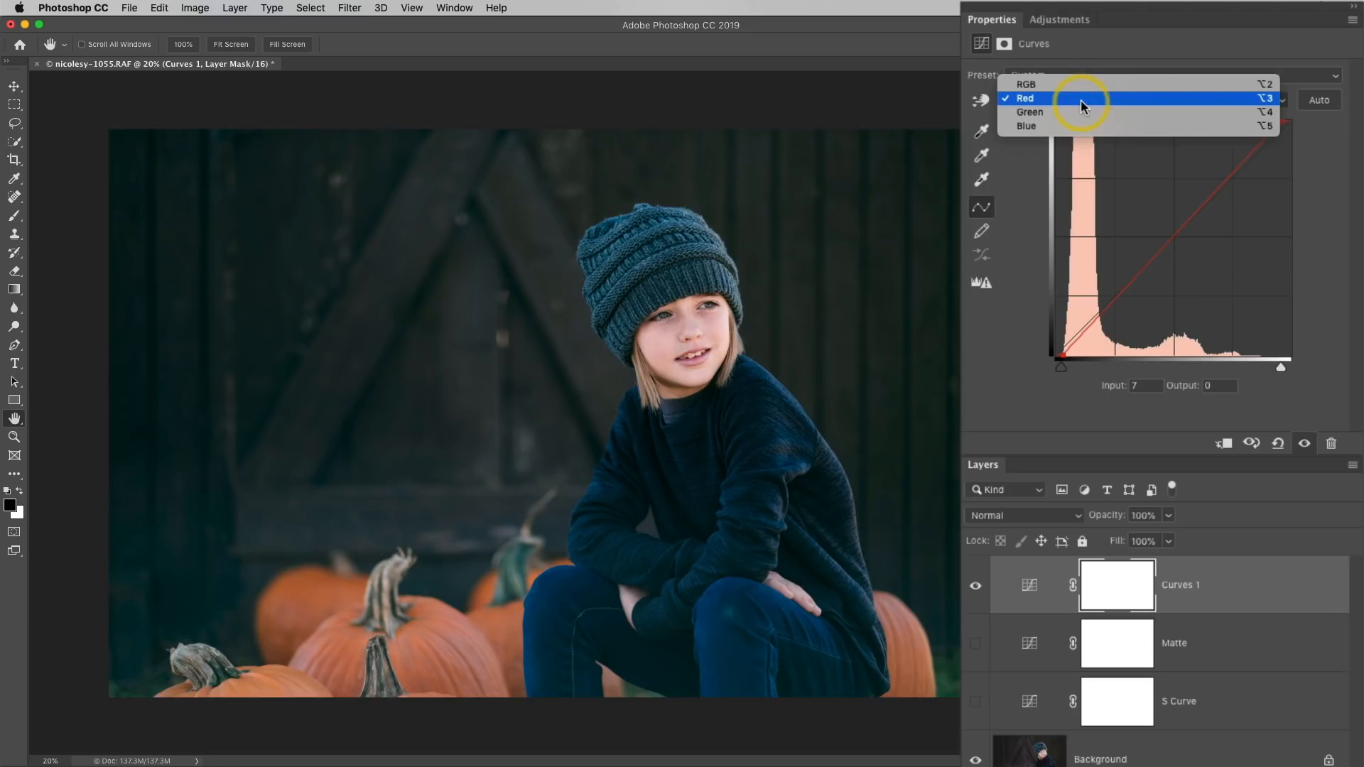
left_click(1029, 111)
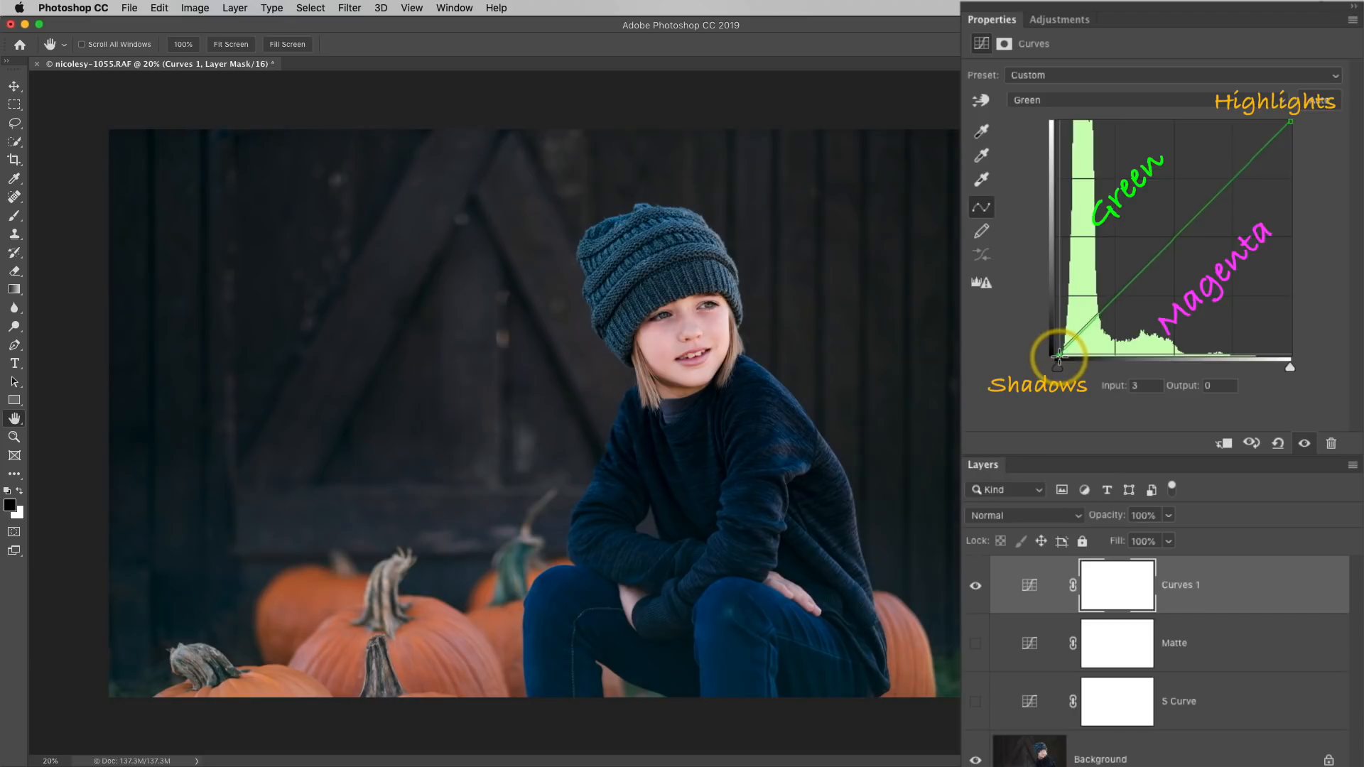
mouse_move(1029, 440)
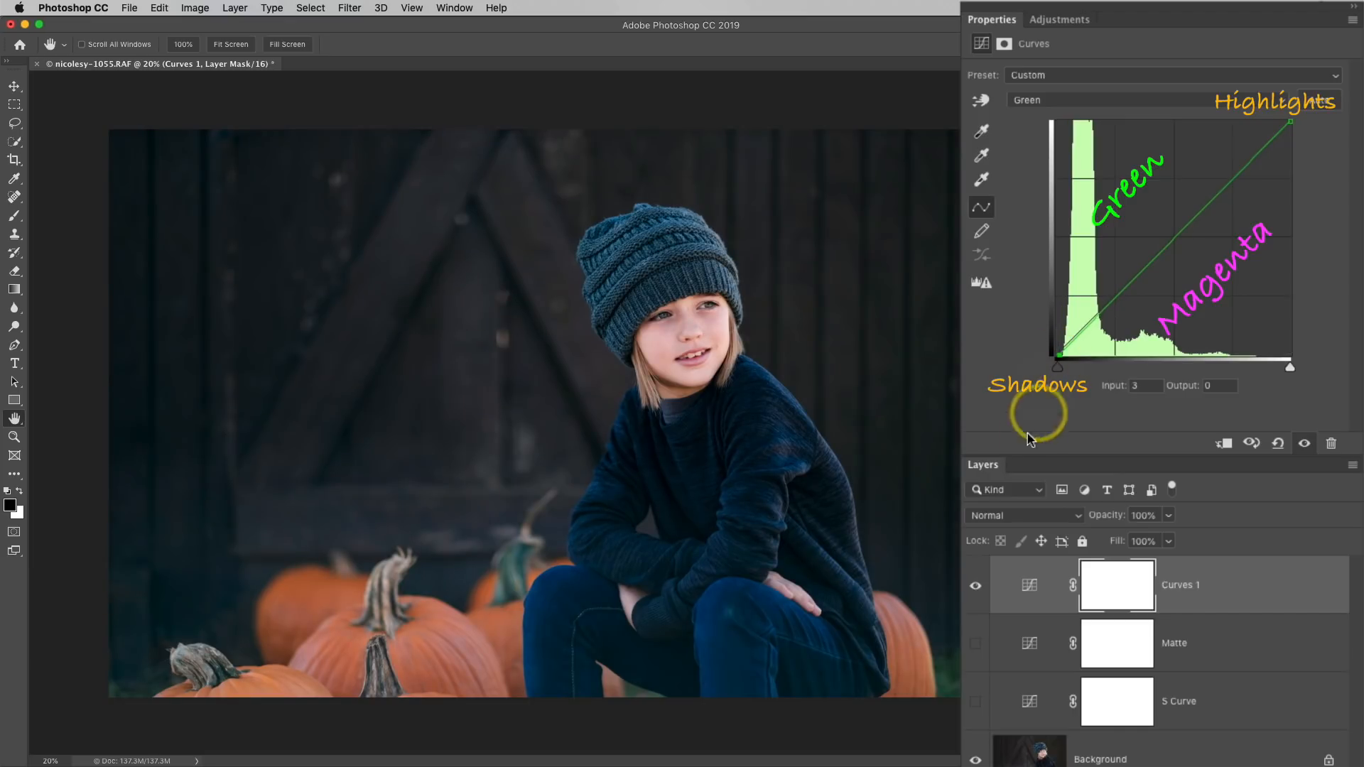
left_click(976, 584)
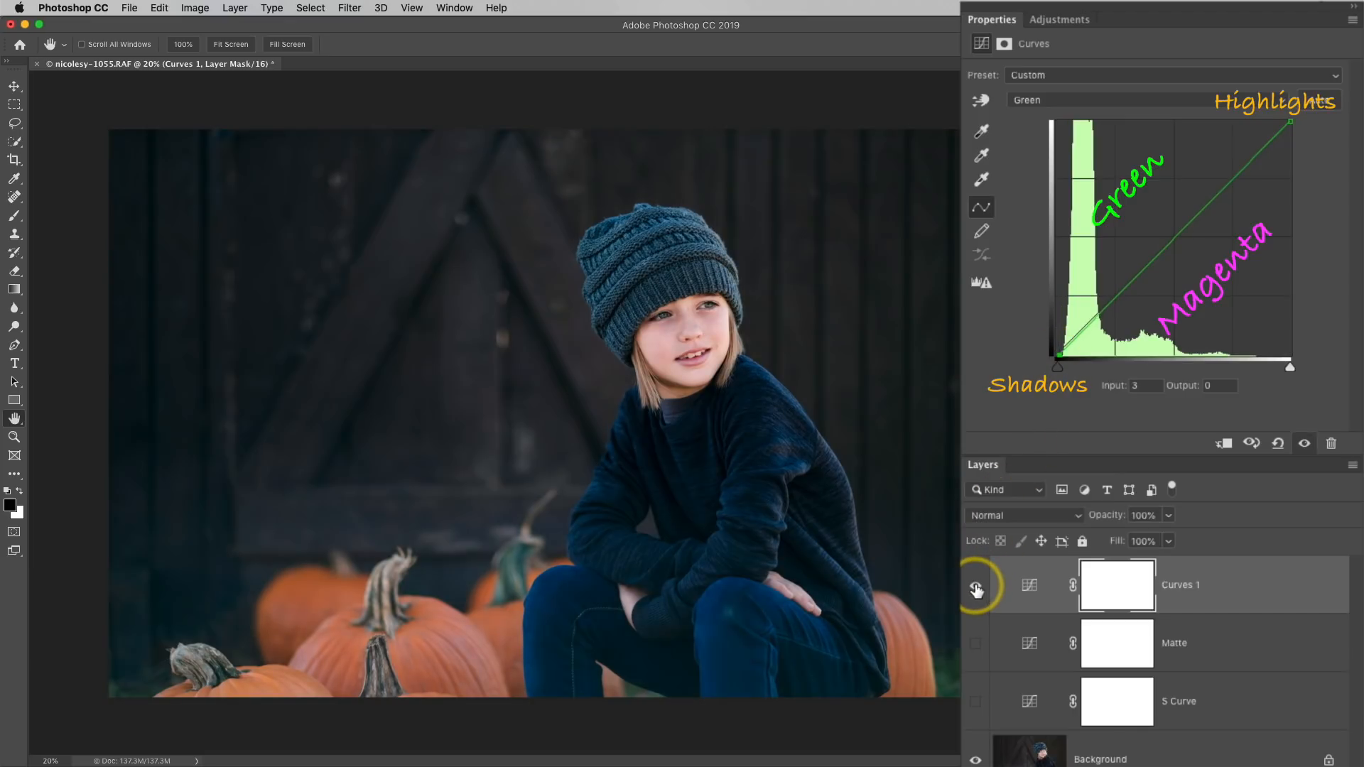
left_click(976, 588)
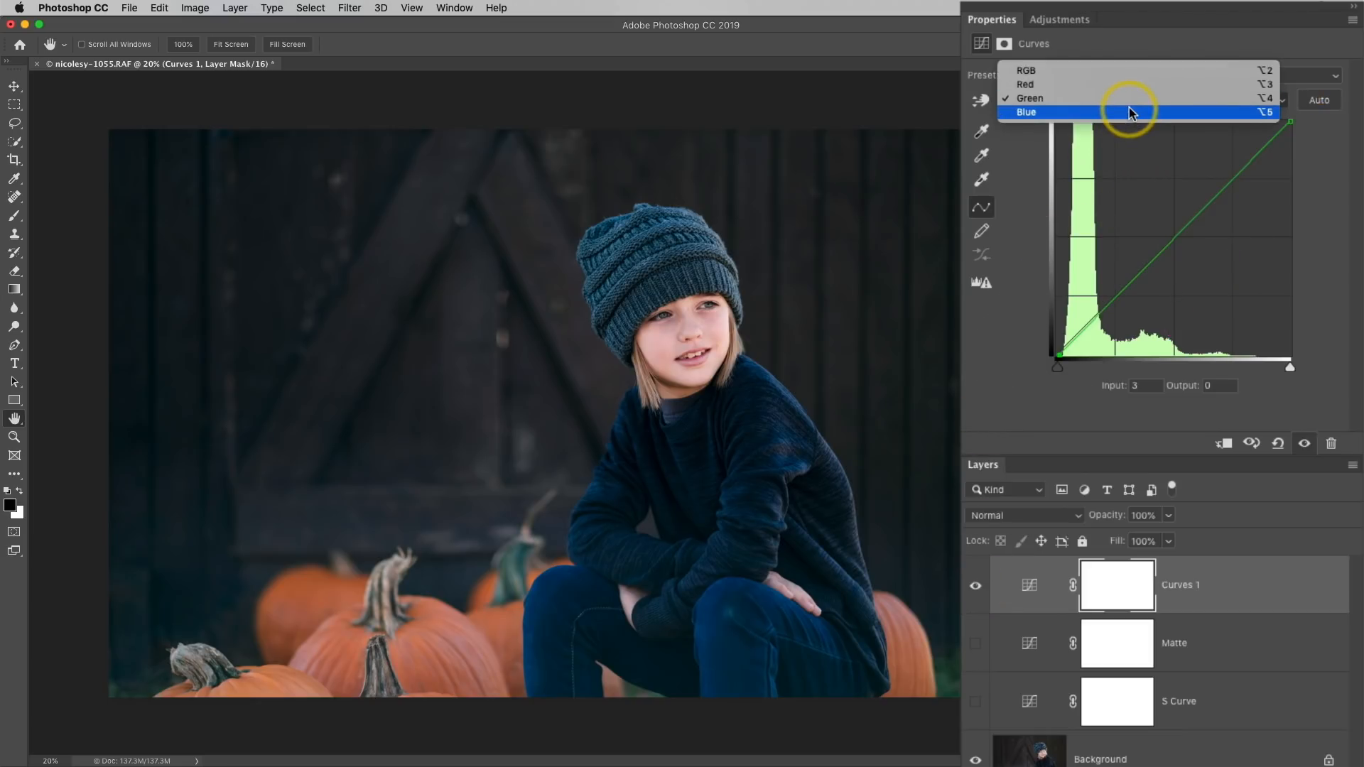
- Bend the Blue channel, lifting shadows and lowering highlights to 243, then compare
left_click(1027, 112)
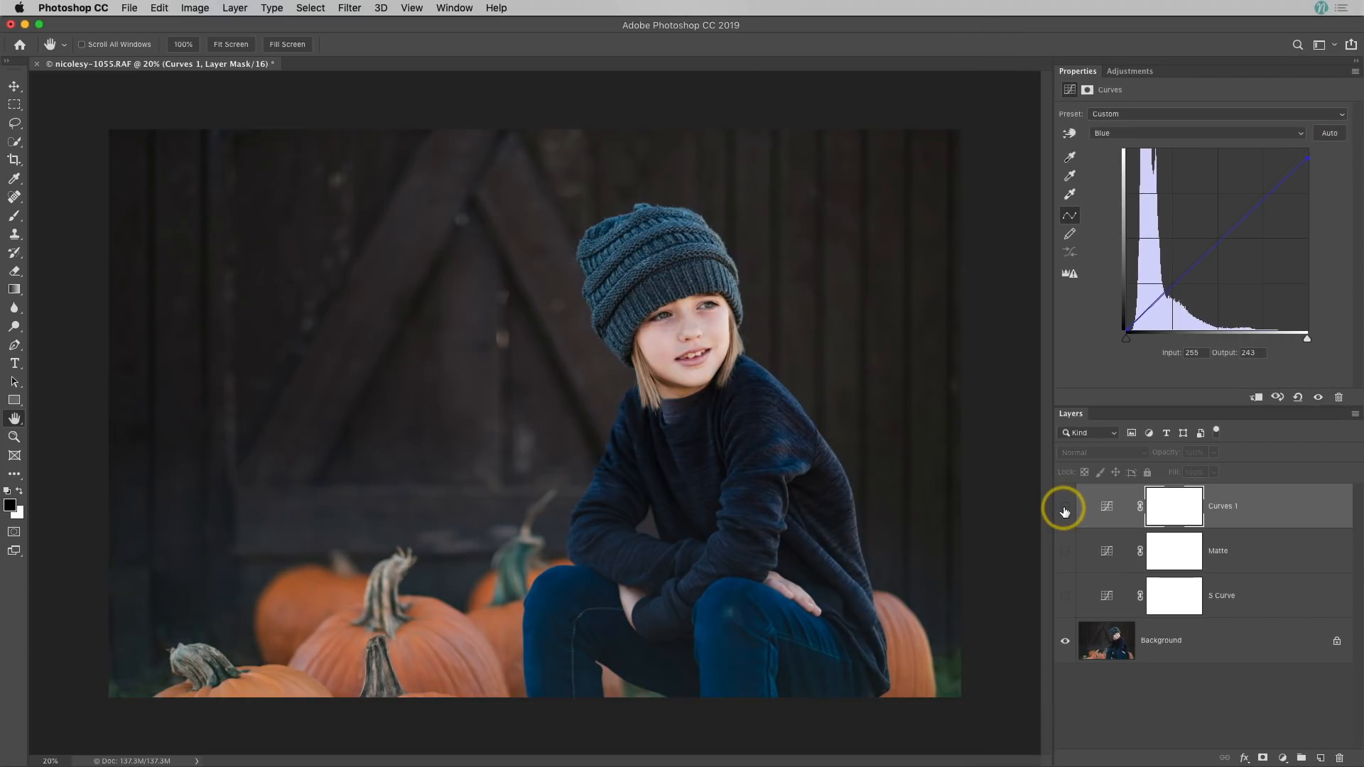
left_click(1065, 507)
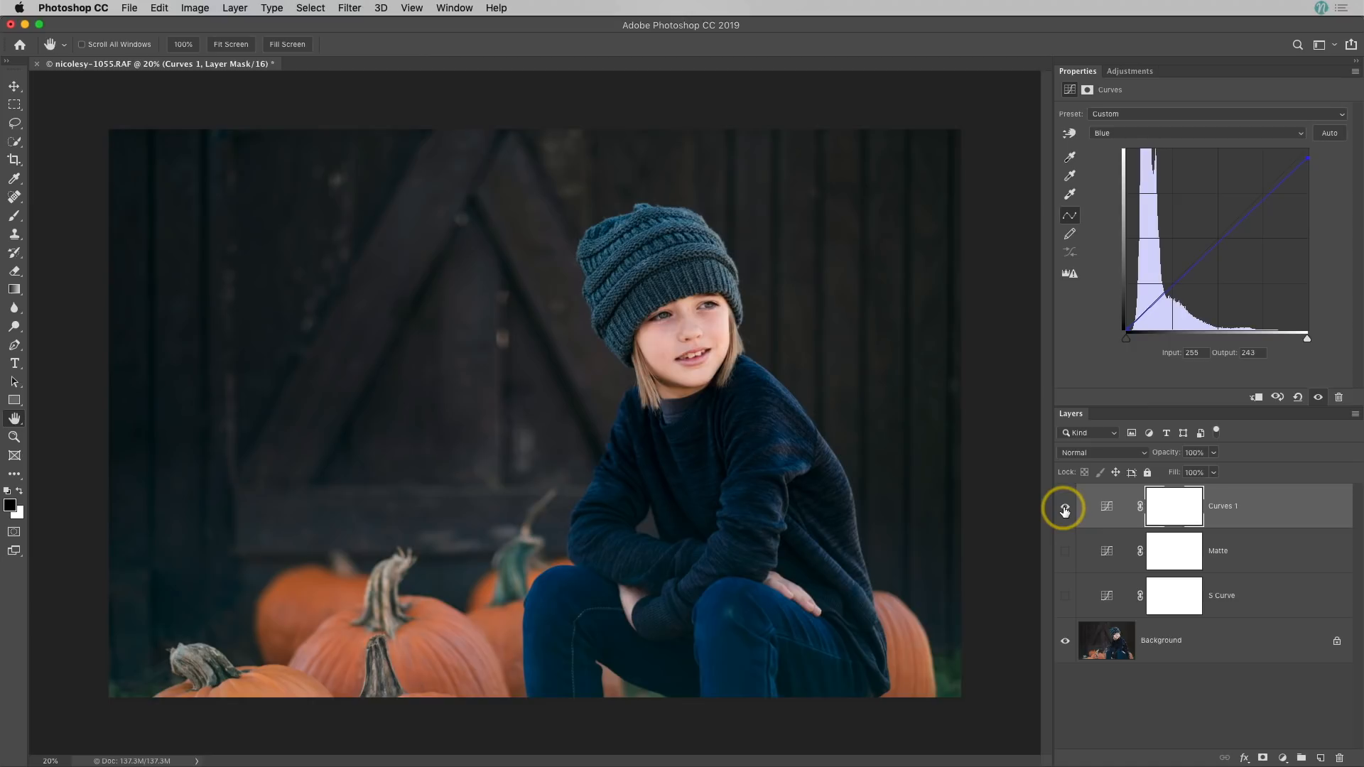
left_click(1064, 509)
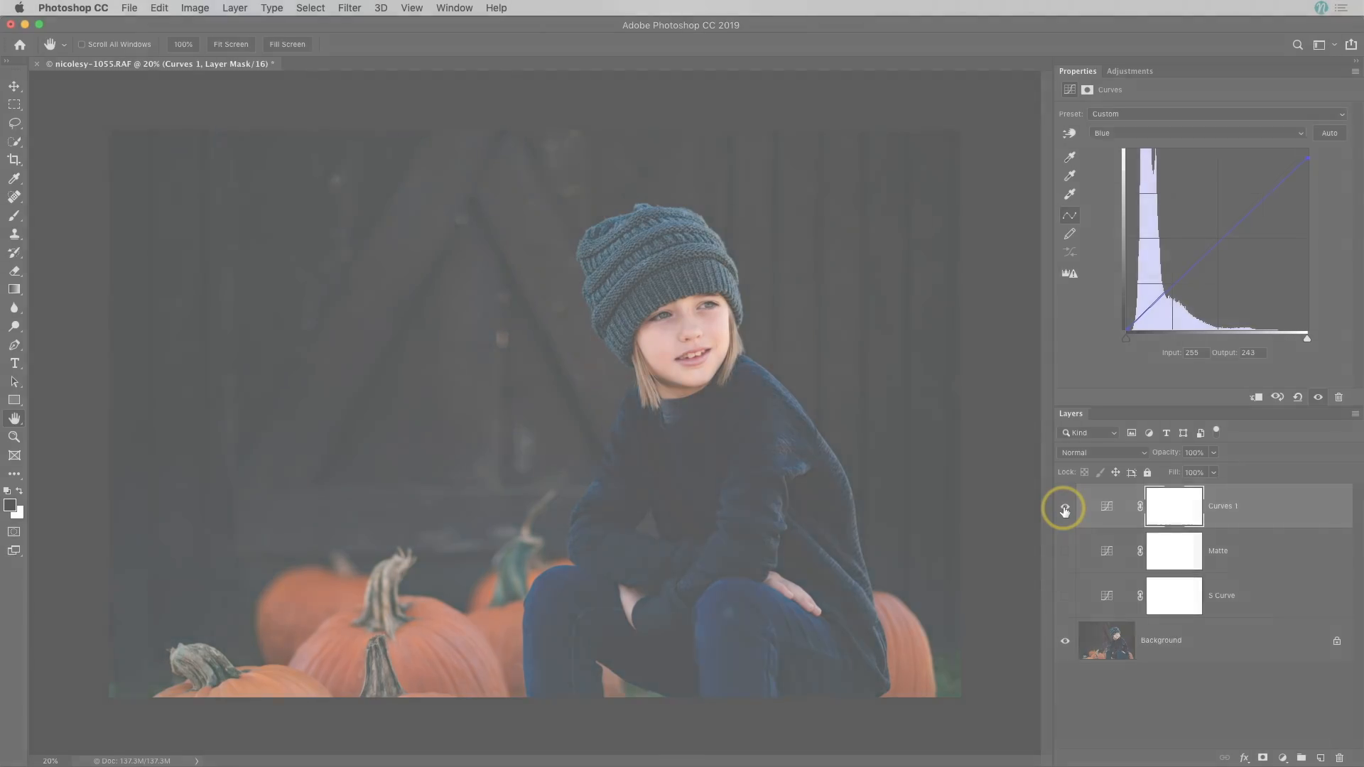